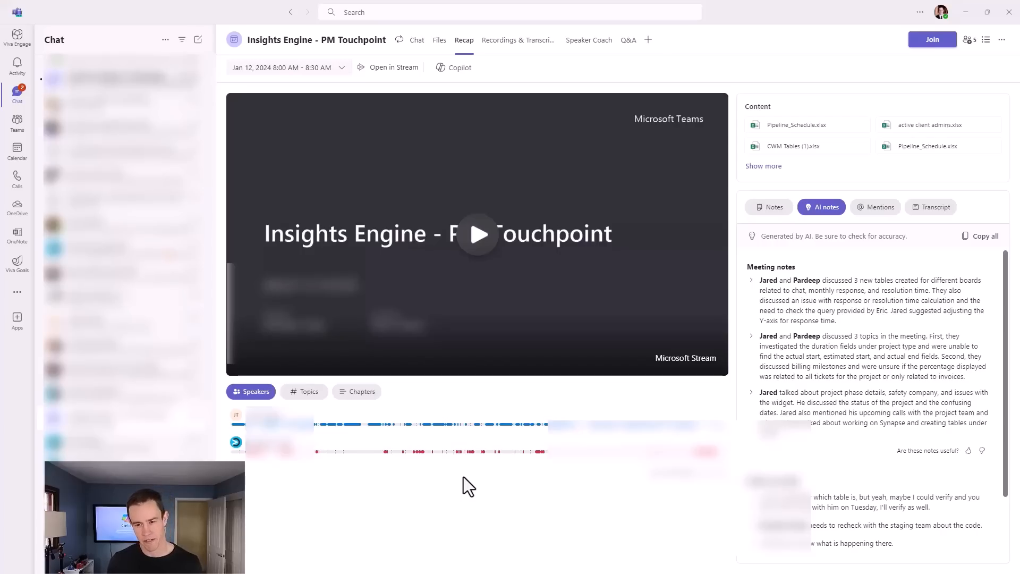
mouse_move(669, 383)
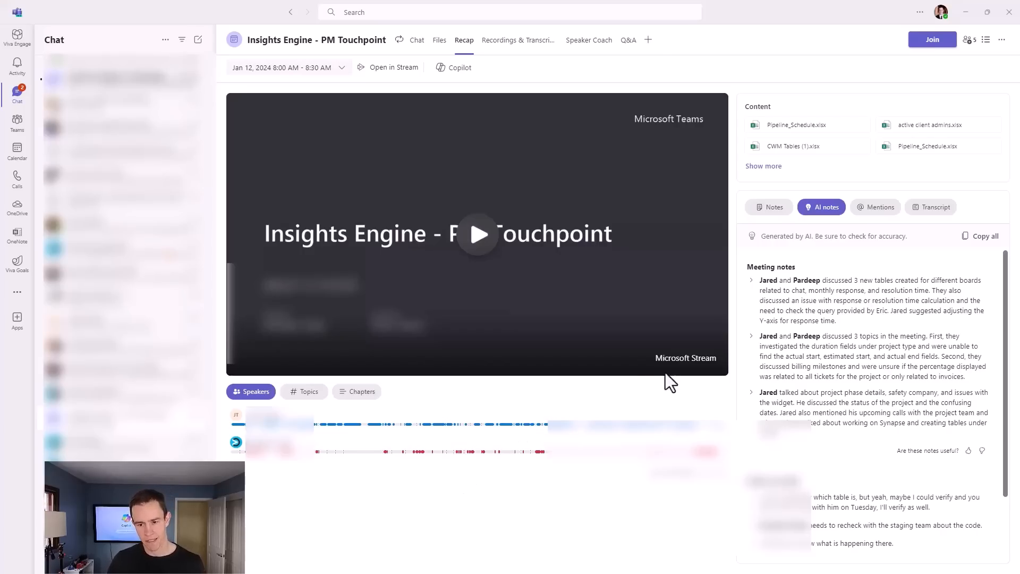
mouse_move(443, 58)
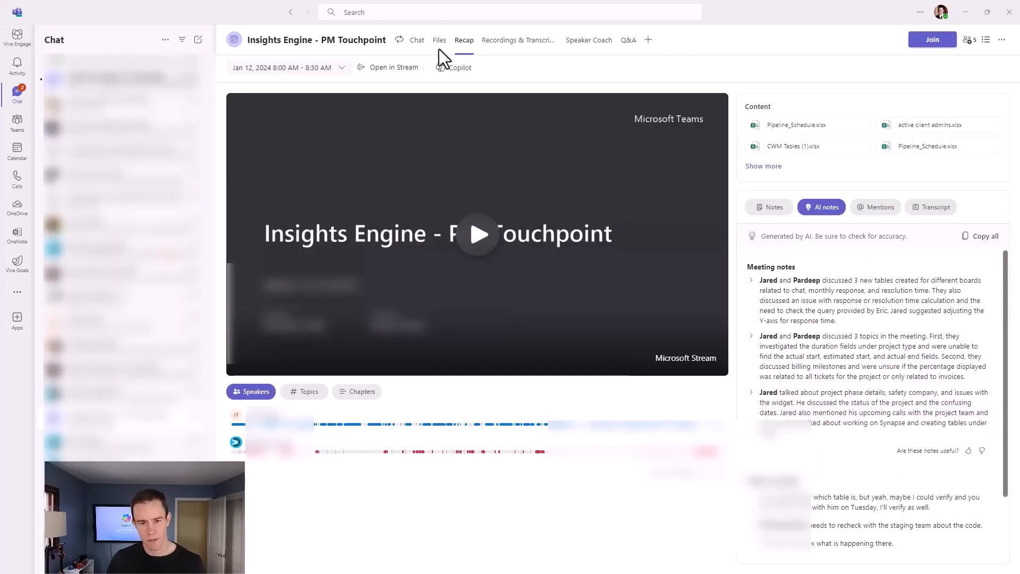
mouse_move(571, 151)
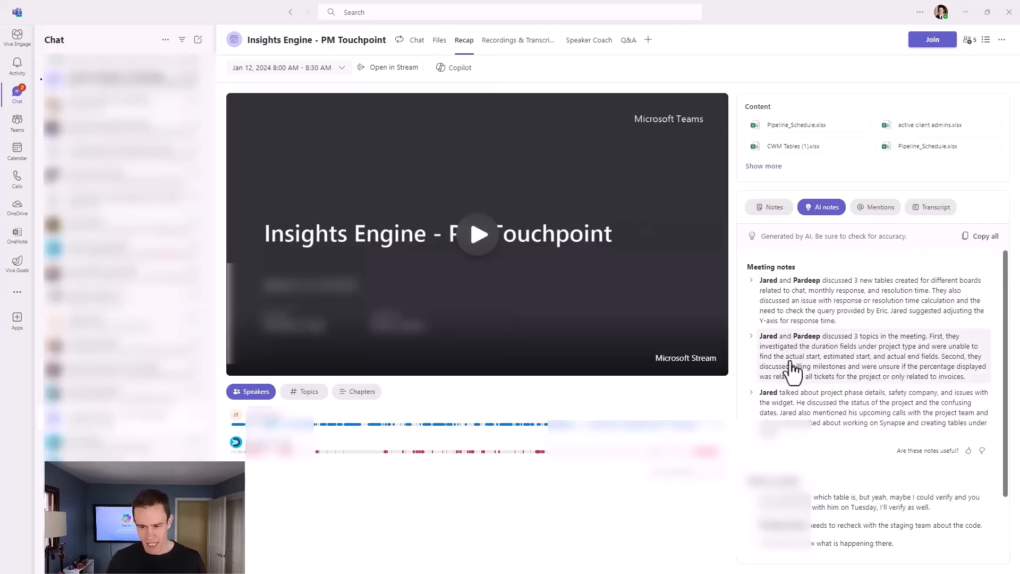
- Open Copilot for the Insights Engine - PM Touchpoint recap and begin typing a question
scroll("down", 3)
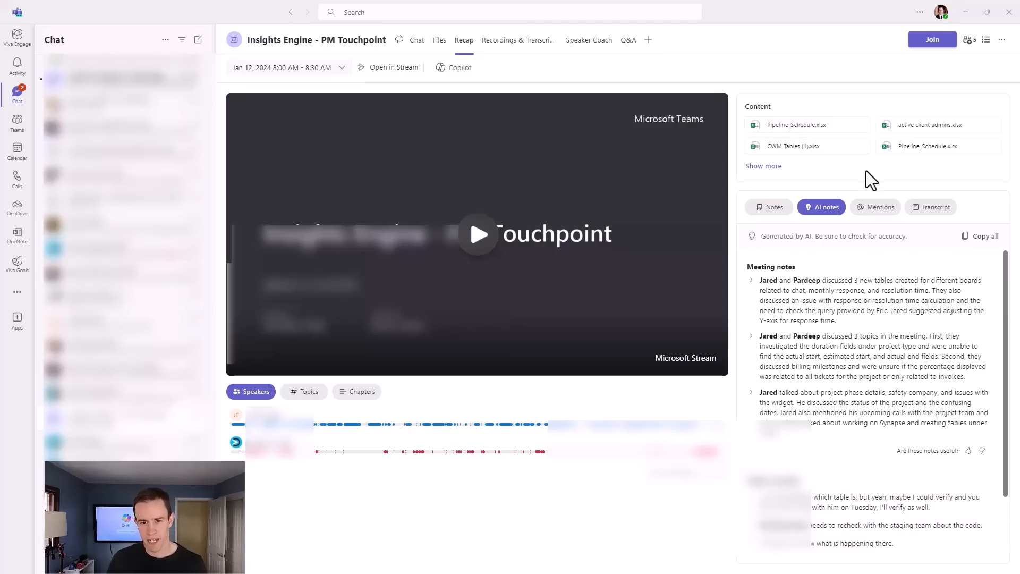
left_click(454, 67)
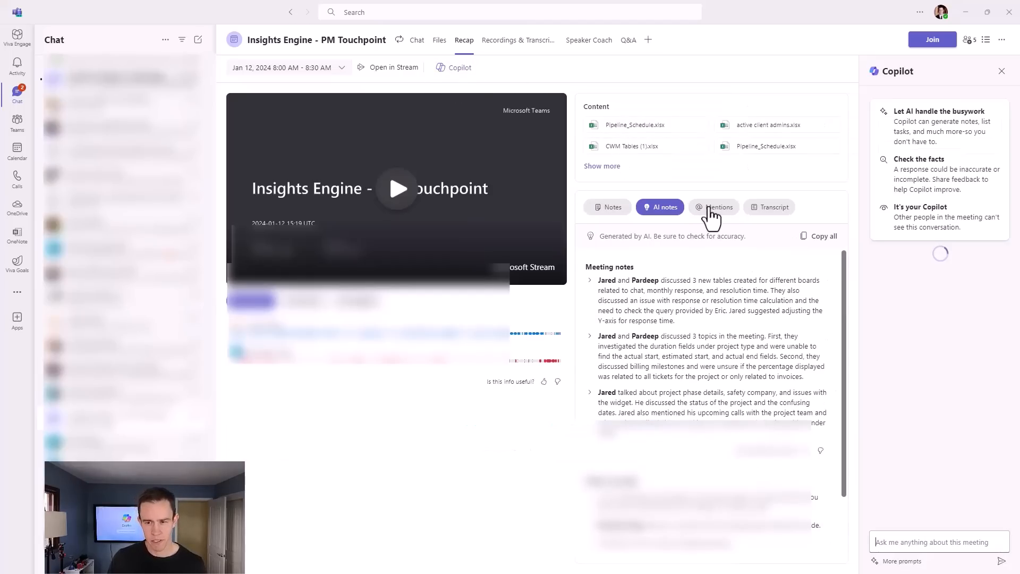
mouse_move(934, 496)
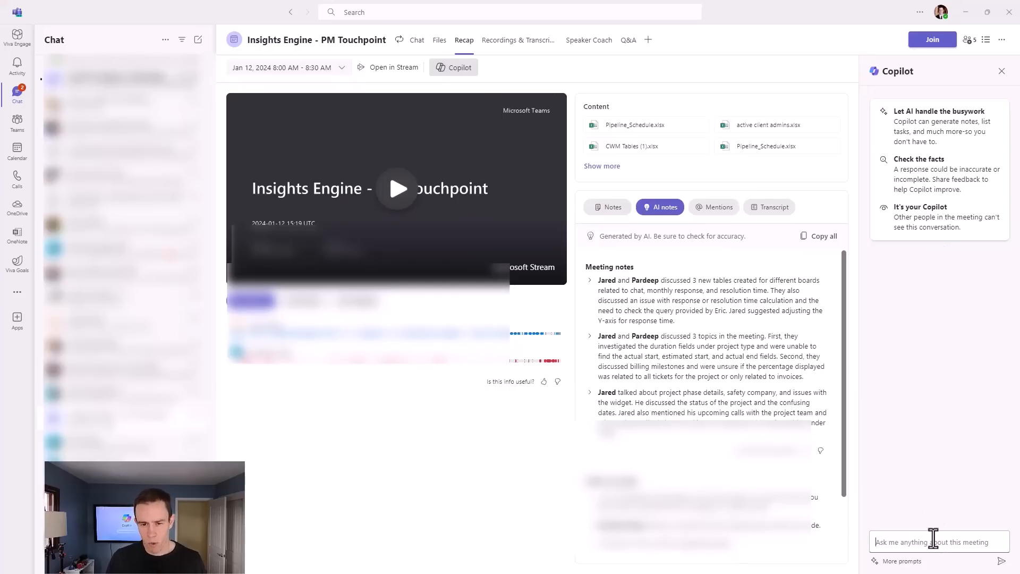
type("Wh")
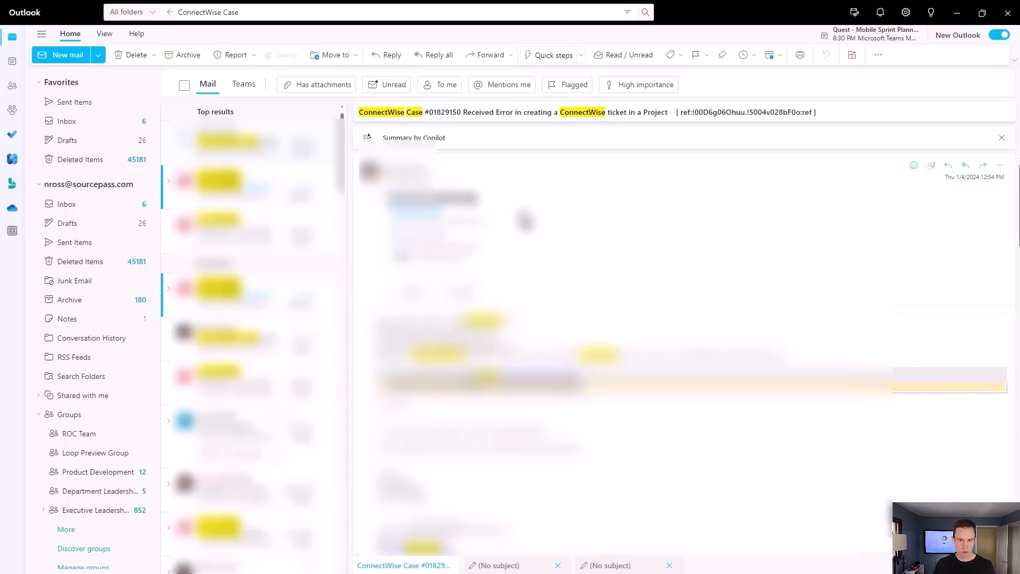
- Show the Copilot summary of the ConnectWise Case email thread
left_click(414, 137)
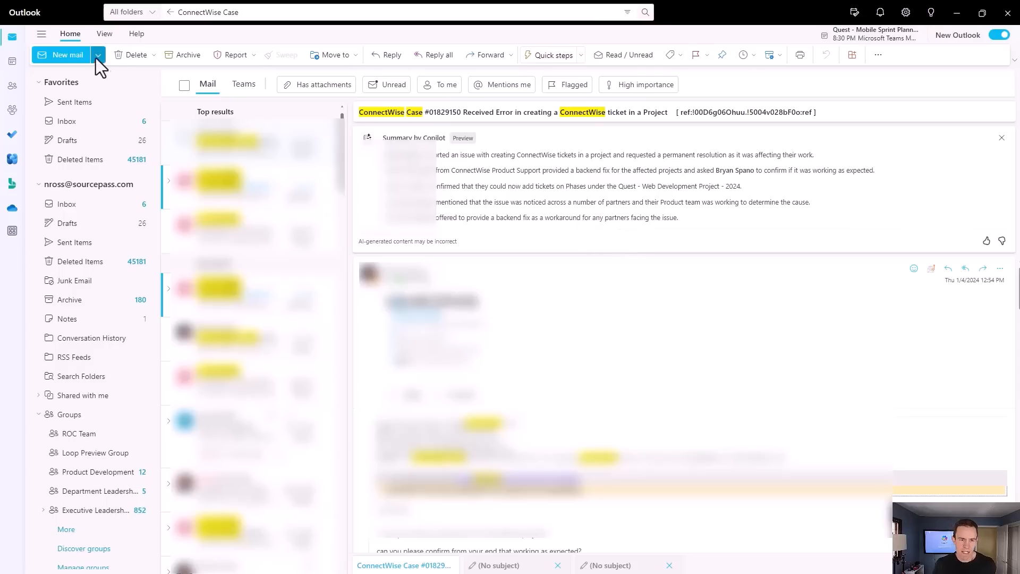
- In a new email, prompt Copilot to request timesheets and designs from fellow product managers
left_click(60, 54)
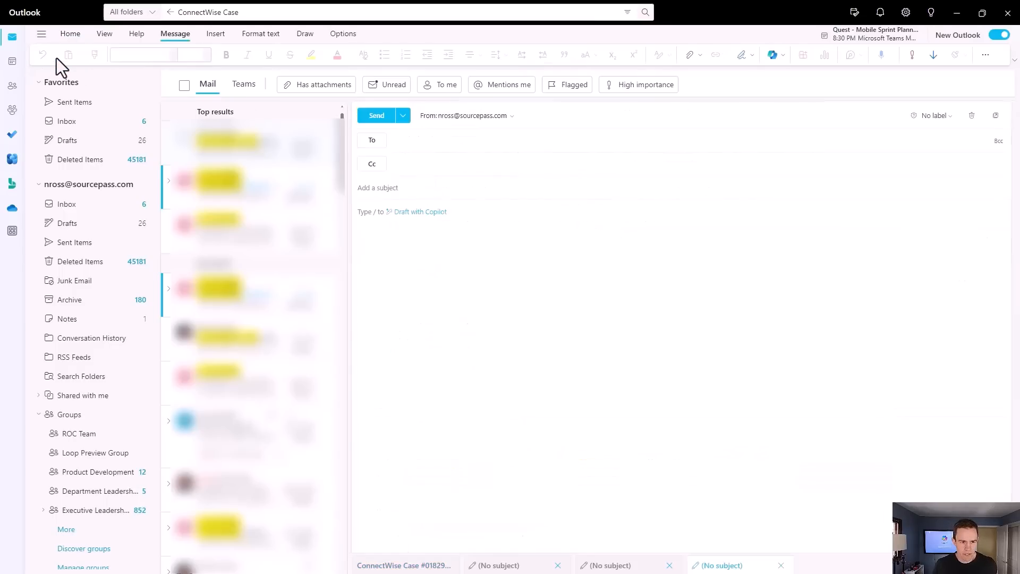
left_click(468, 231)
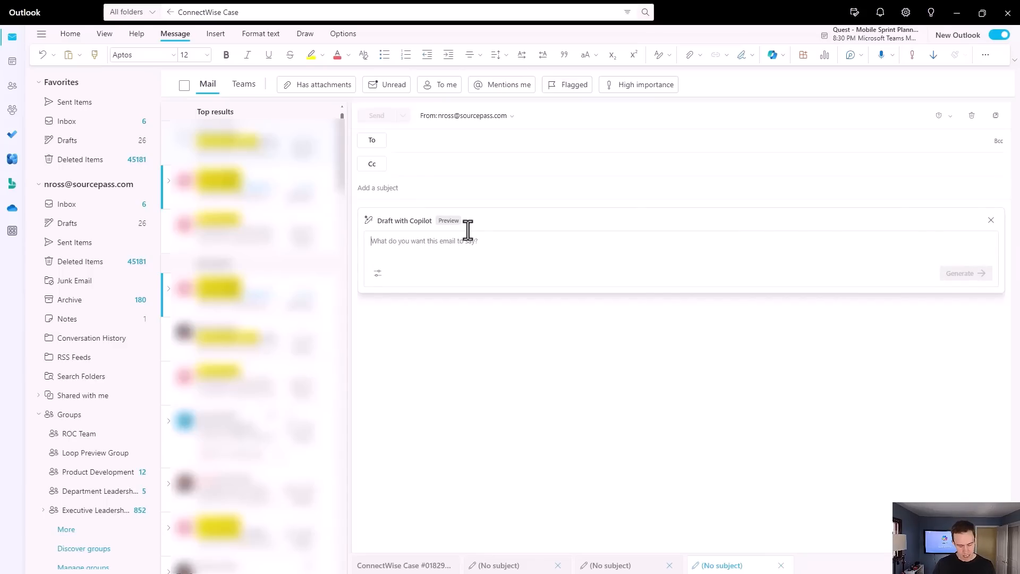
type("draft")
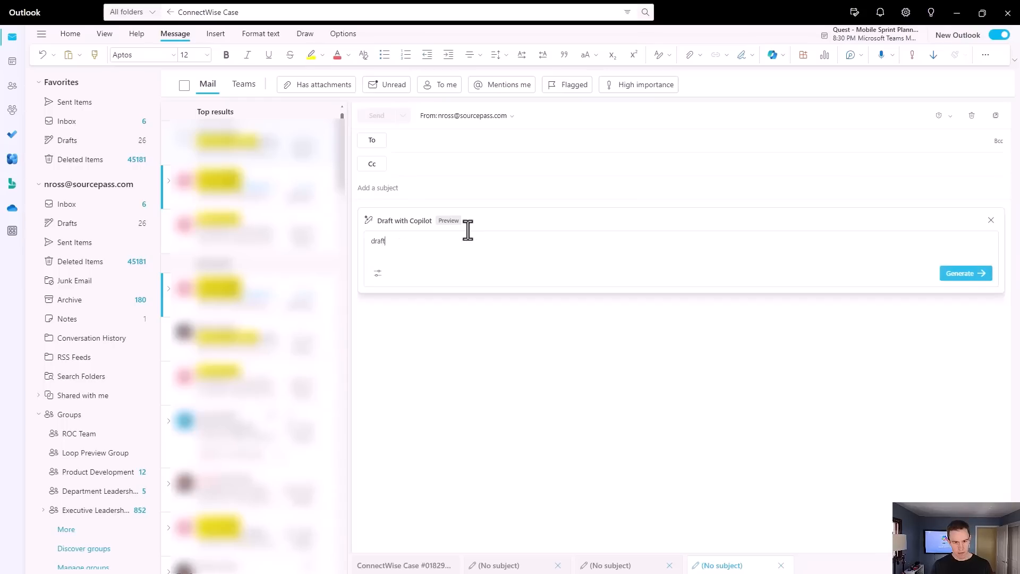
type("an email that")
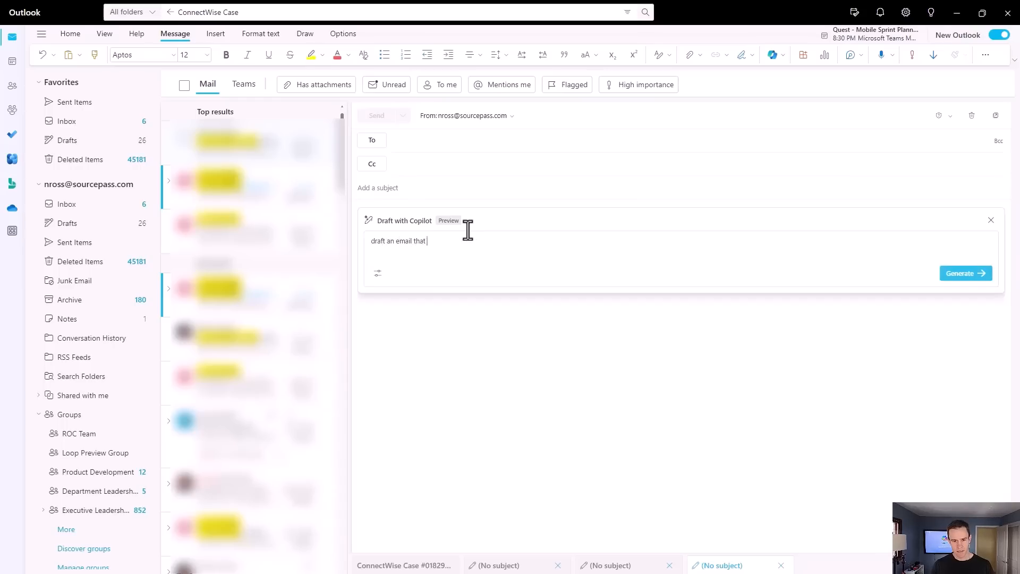
type("asks for timesheets and new")
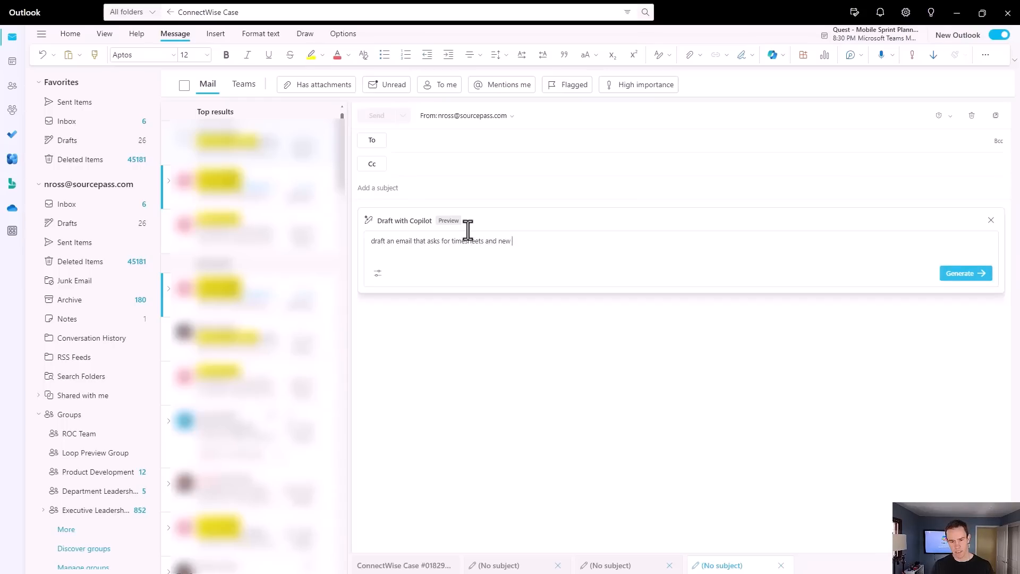
type("designs for")
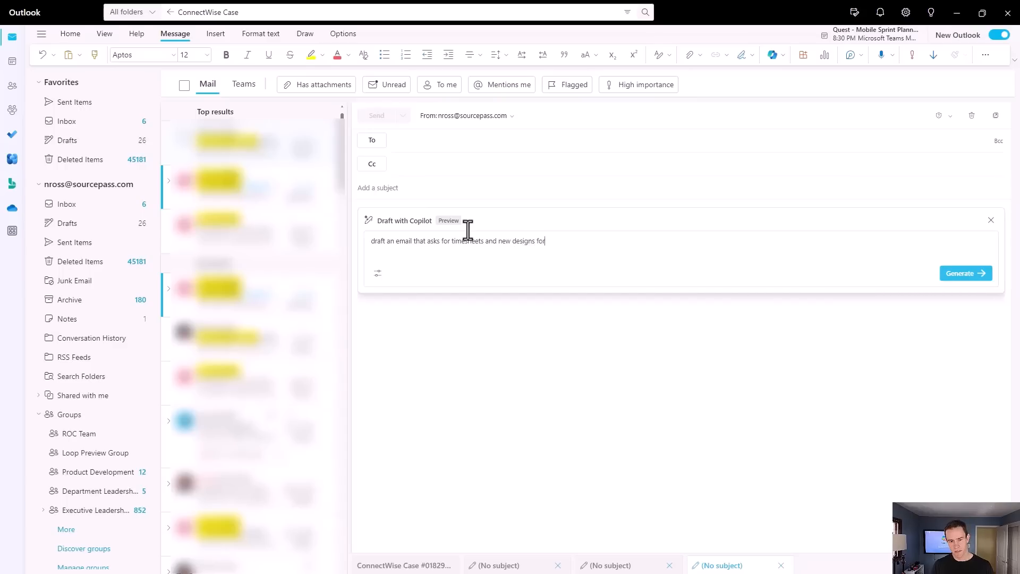
type("from my")
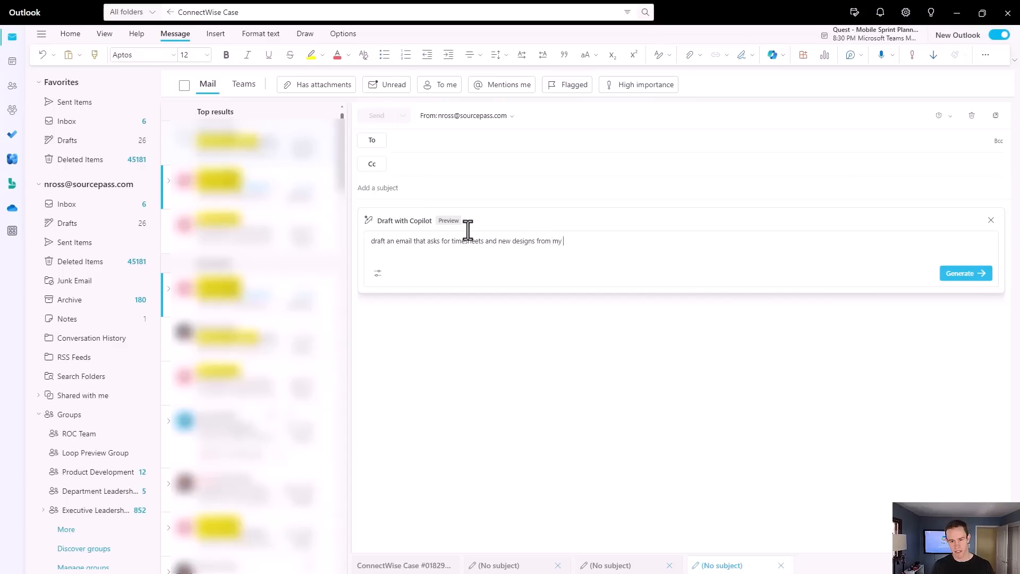
type("fellow product managee")
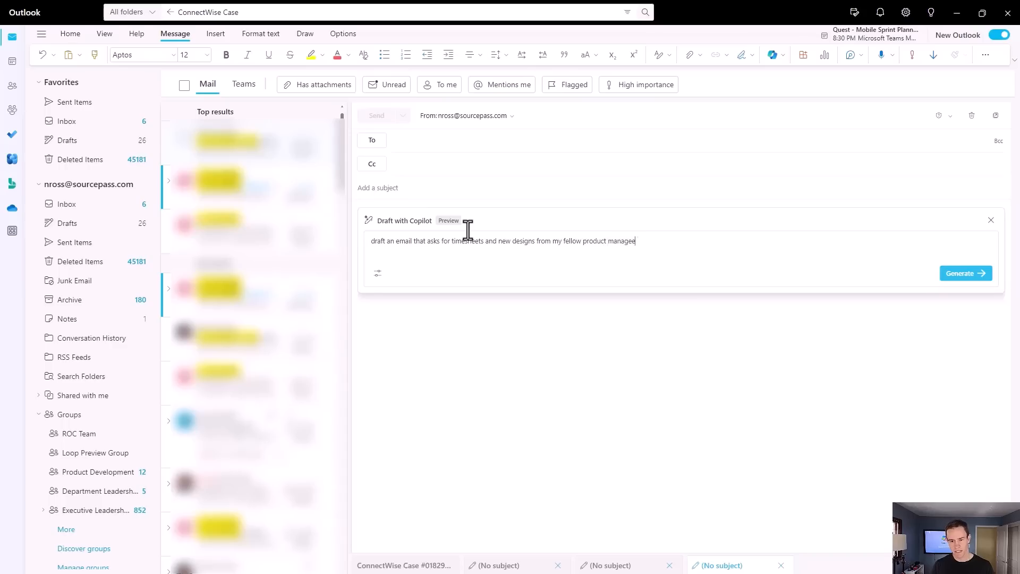
- Generate the Copilot draft requesting timesheets and new designs, then review it
left_click(965, 272)
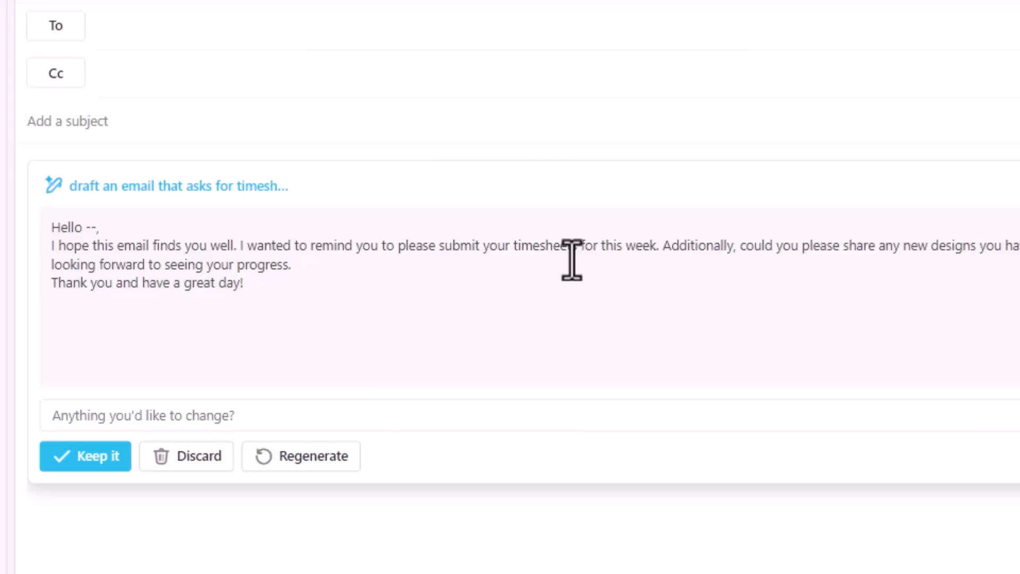
mouse_move(407, 415)
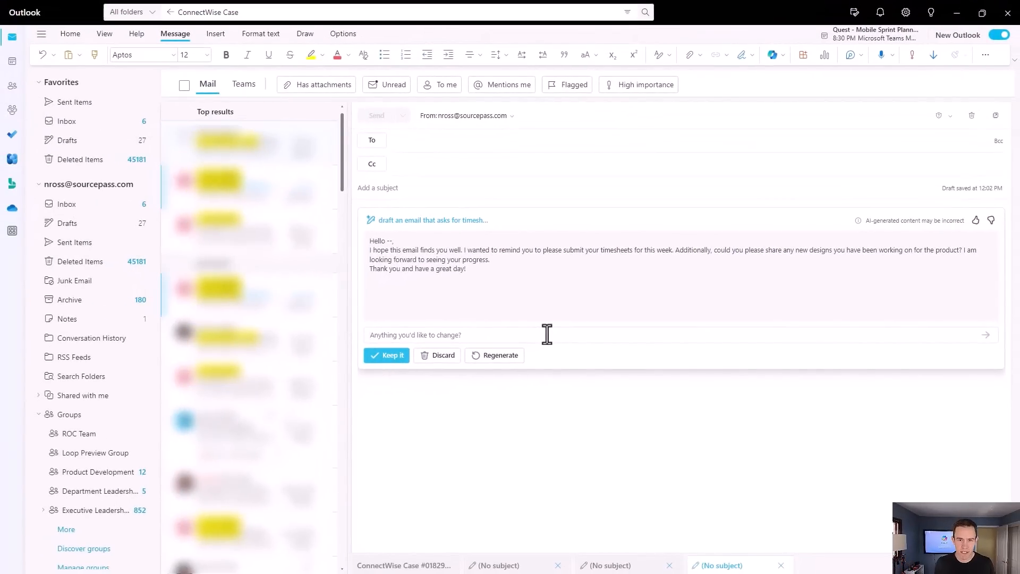
left_click(417, 334)
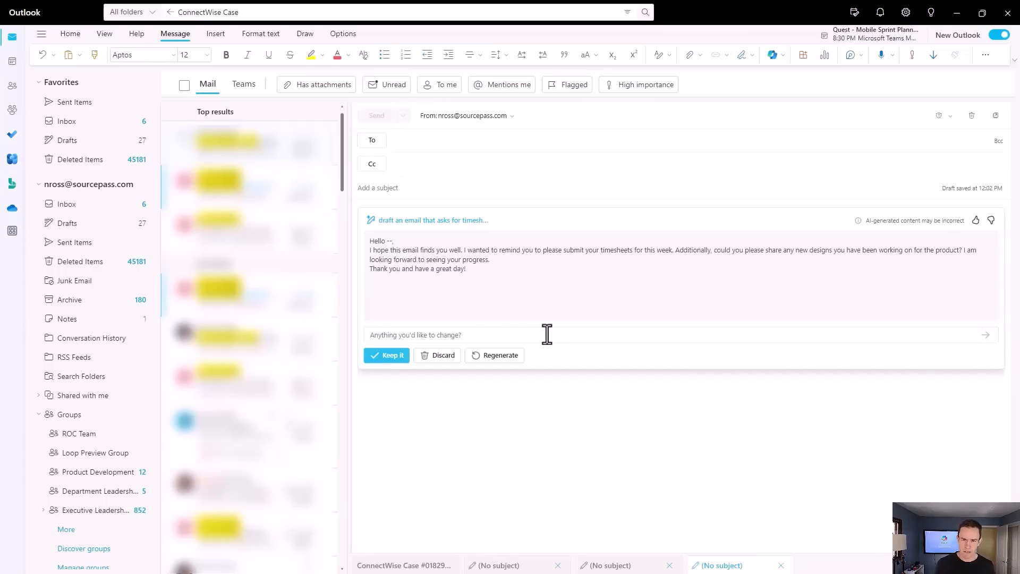
left_click(417, 334)
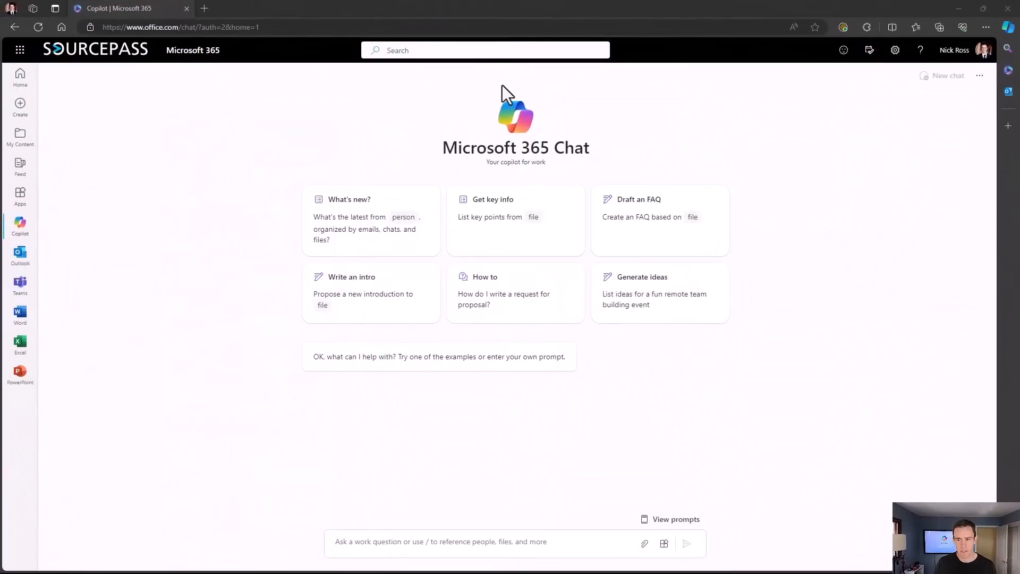
mouse_move(643, 177)
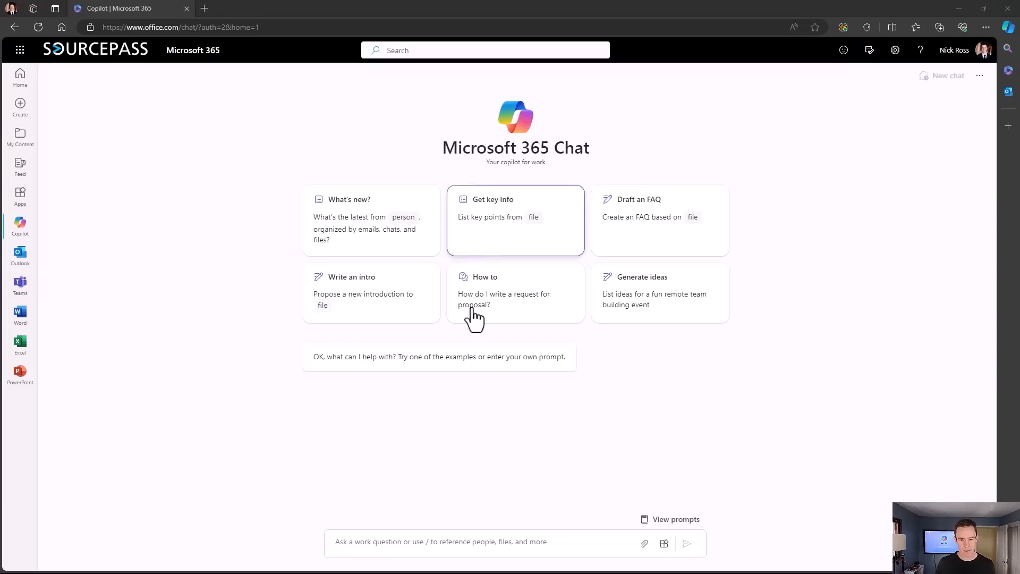
mouse_move(397, 542)
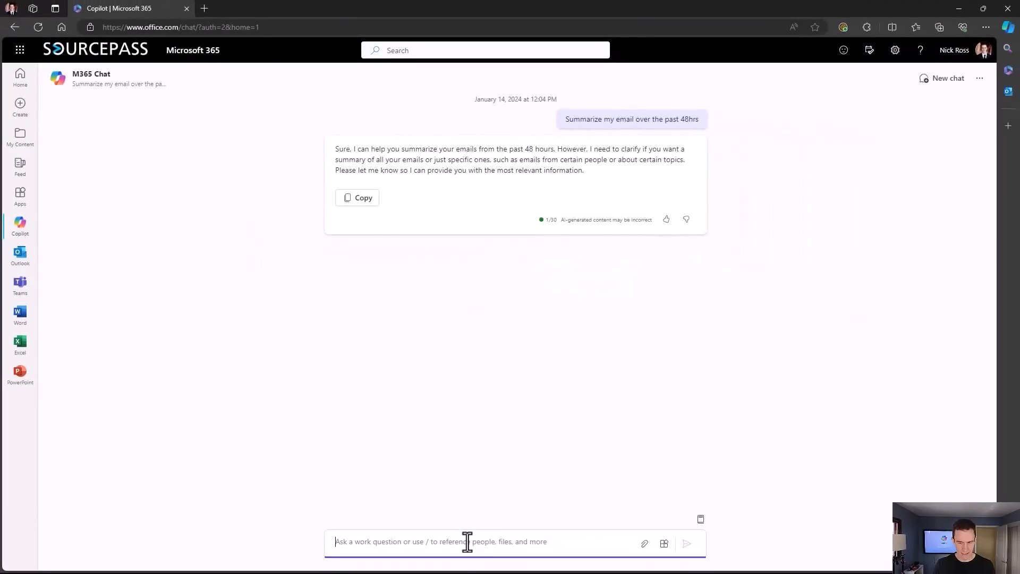
- Send the clarification 'All my emails?' to Copilot
type("All")
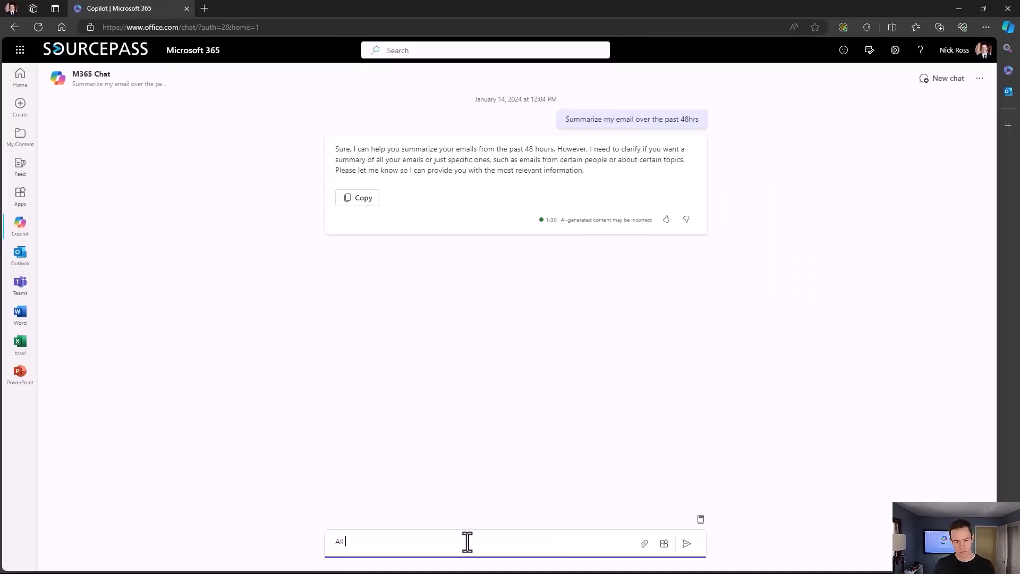
type("my")
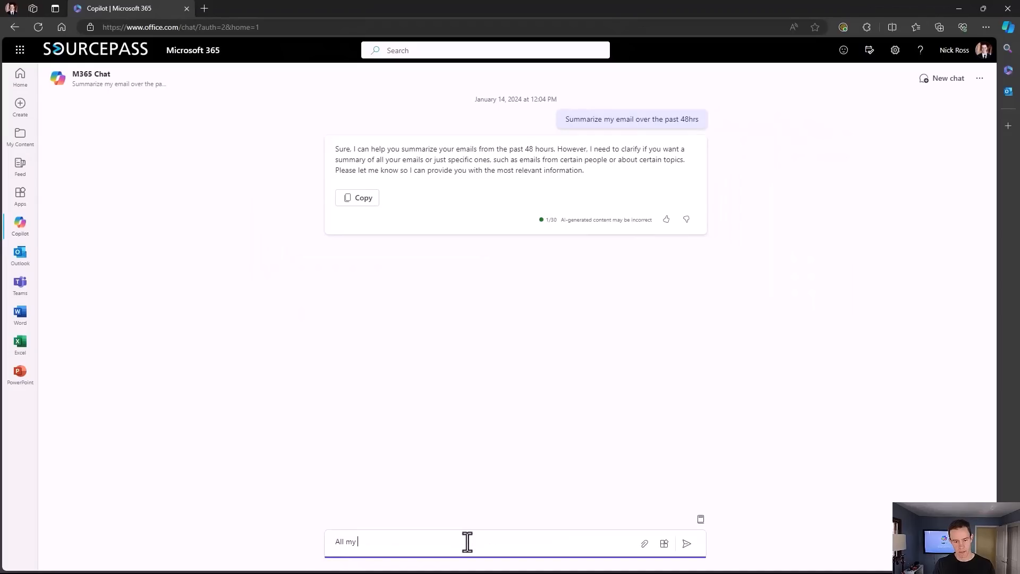
type("email")
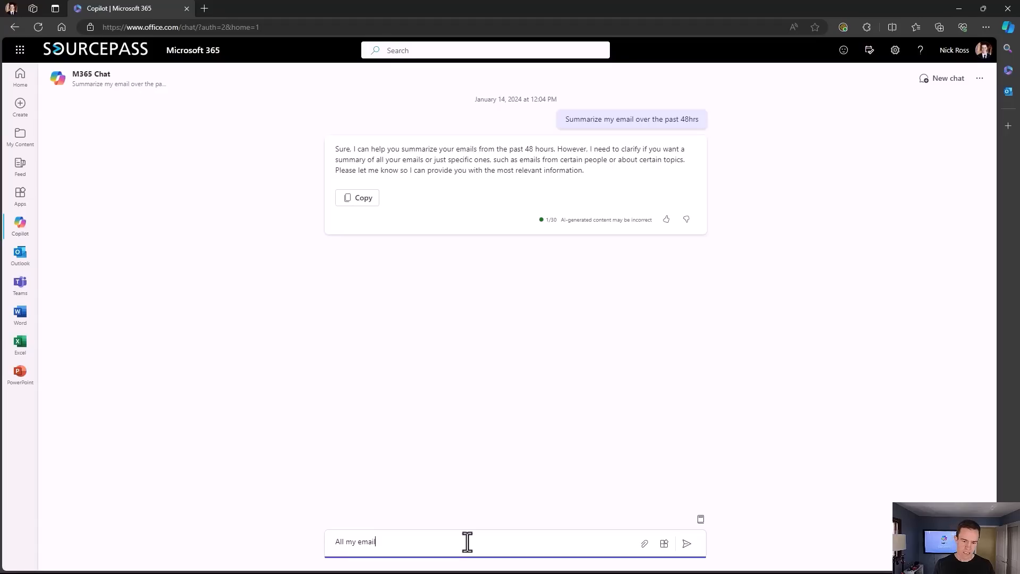
type("s?")
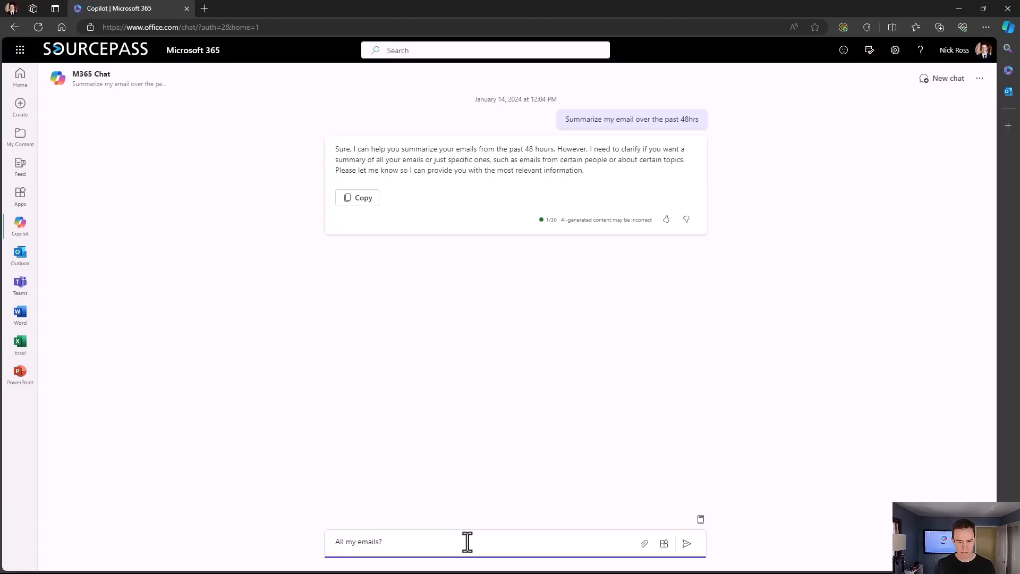
left_click(686, 543)
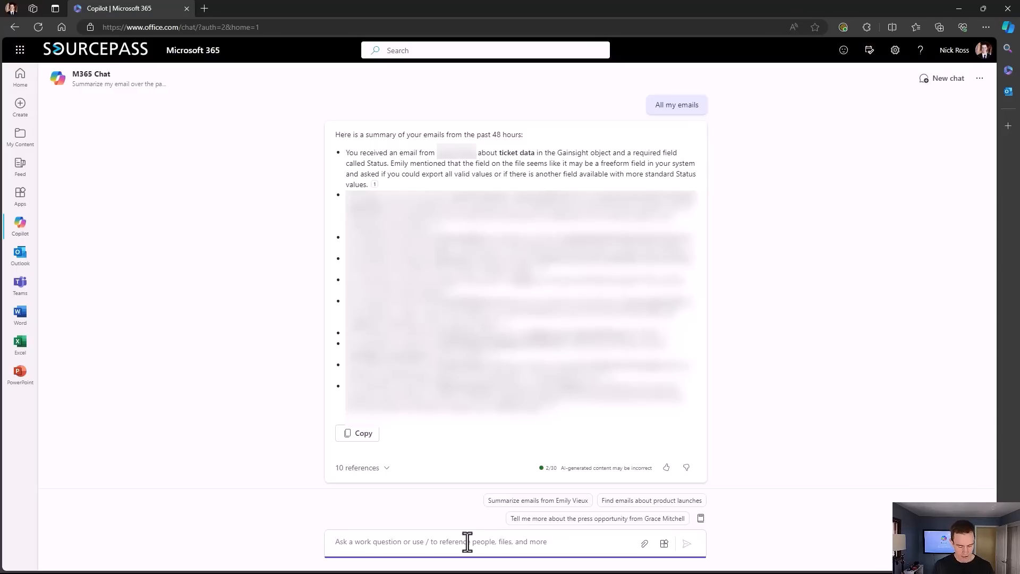
- Type 'Provide me any documents or chat conversations that relate to Live chat' into the prompt
type("Provide me any doc")
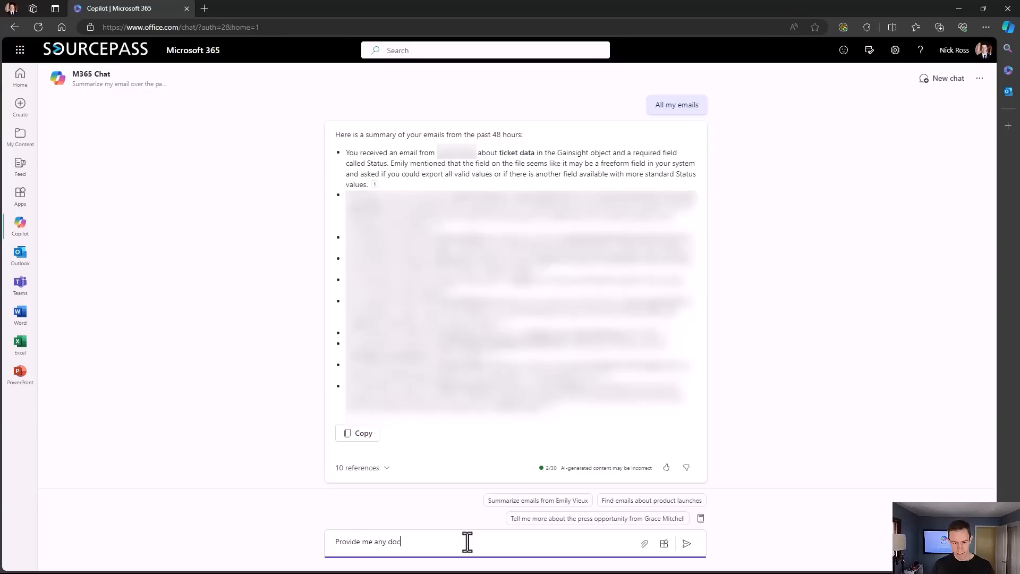
type("uments or chat")
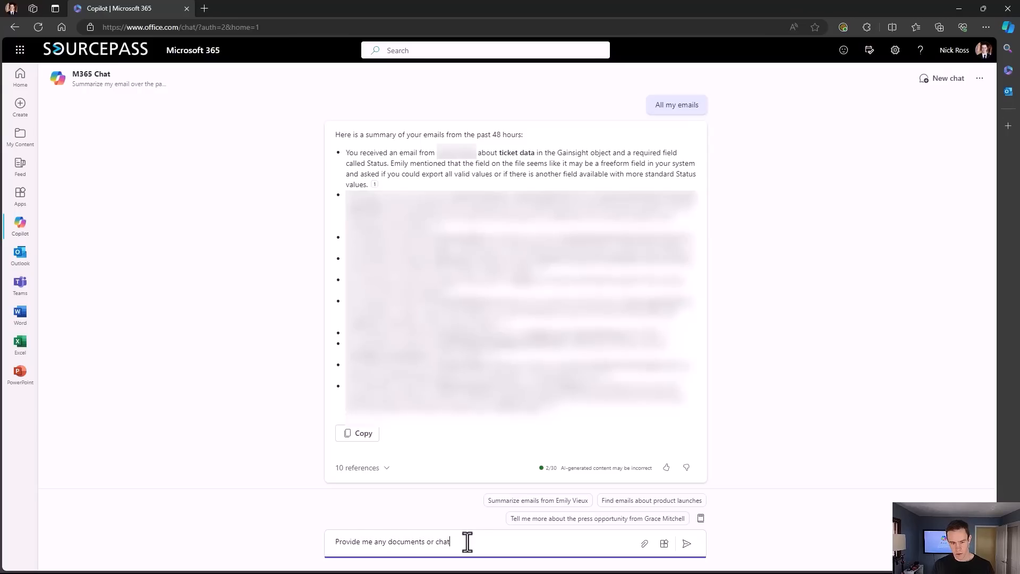
type("con")
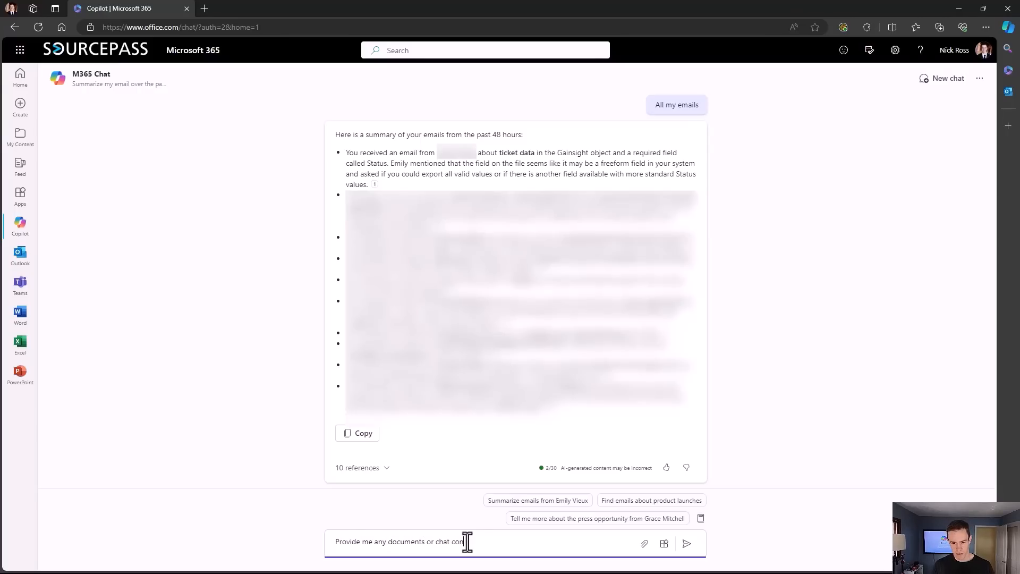
type("versations that re")
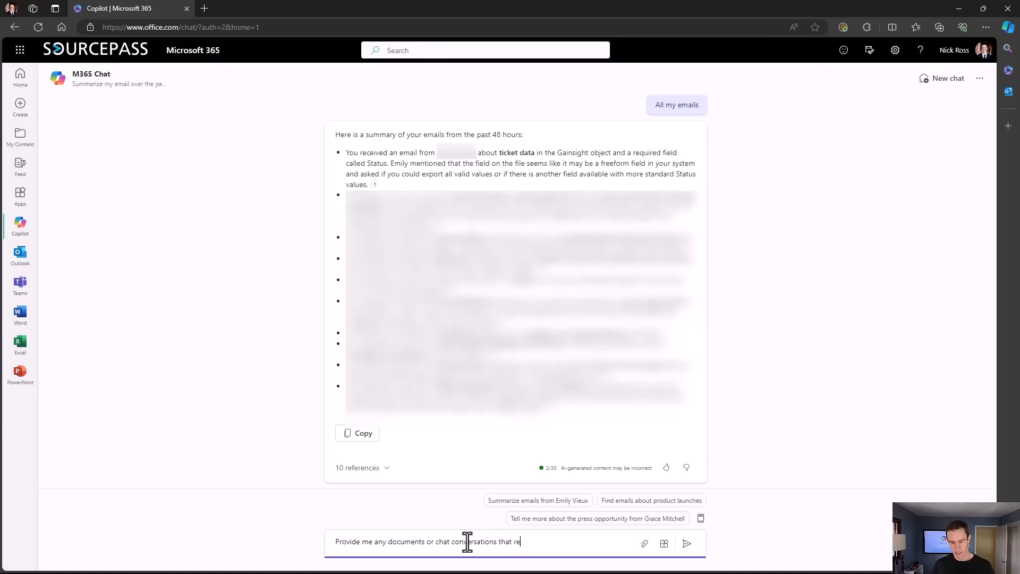
type("late to Live")
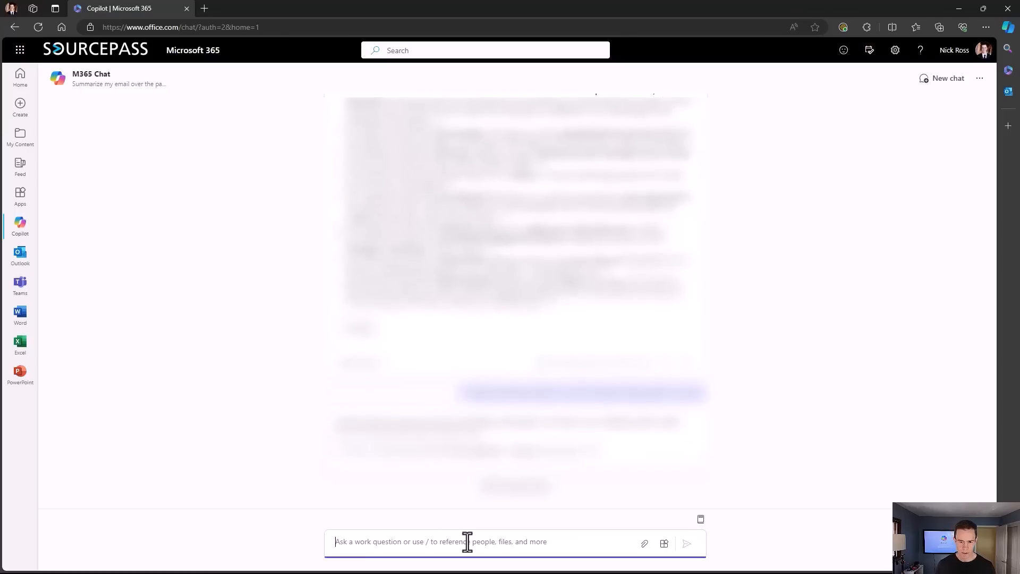
- Scroll up through Copilot's Live chat reply to review its cited documents and chats
scroll("up", 3)
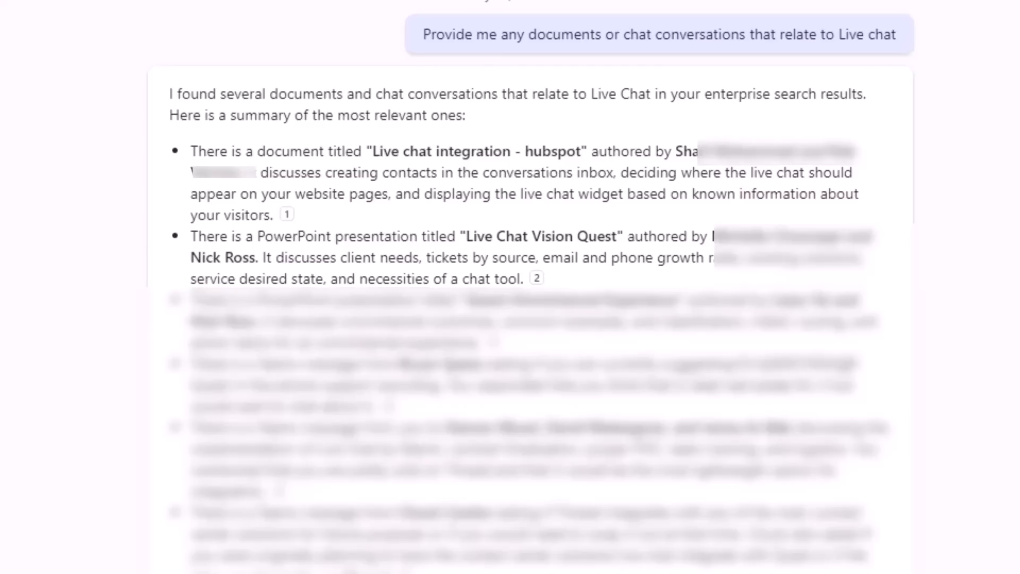
mouse_move(323, 238)
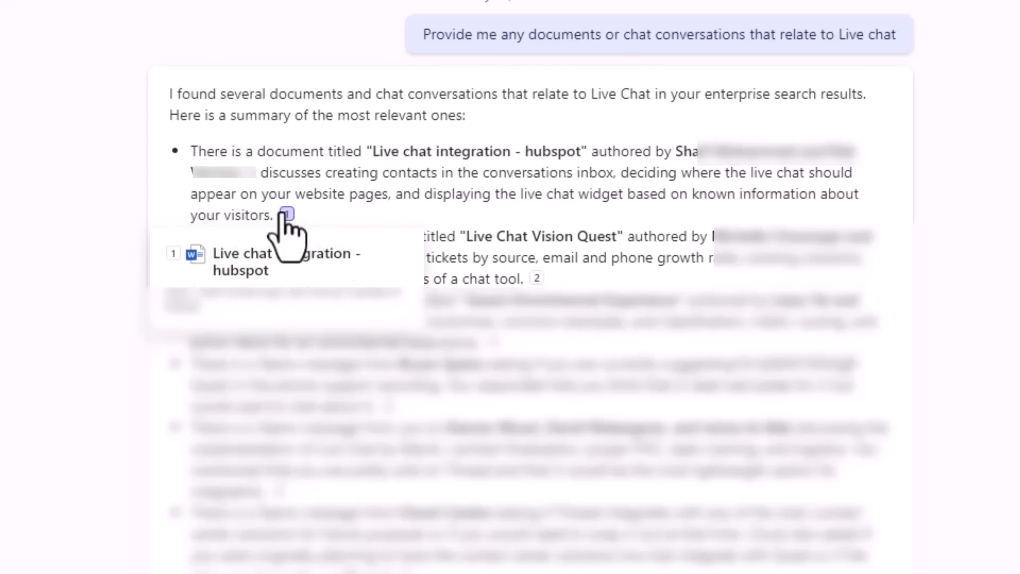
mouse_move(380, 231)
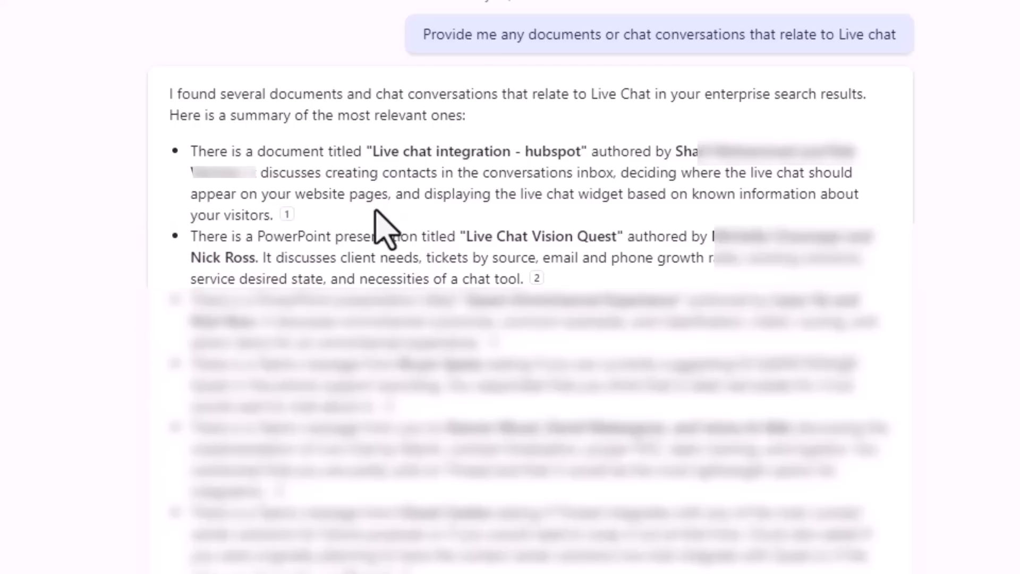
scroll("up", 3)
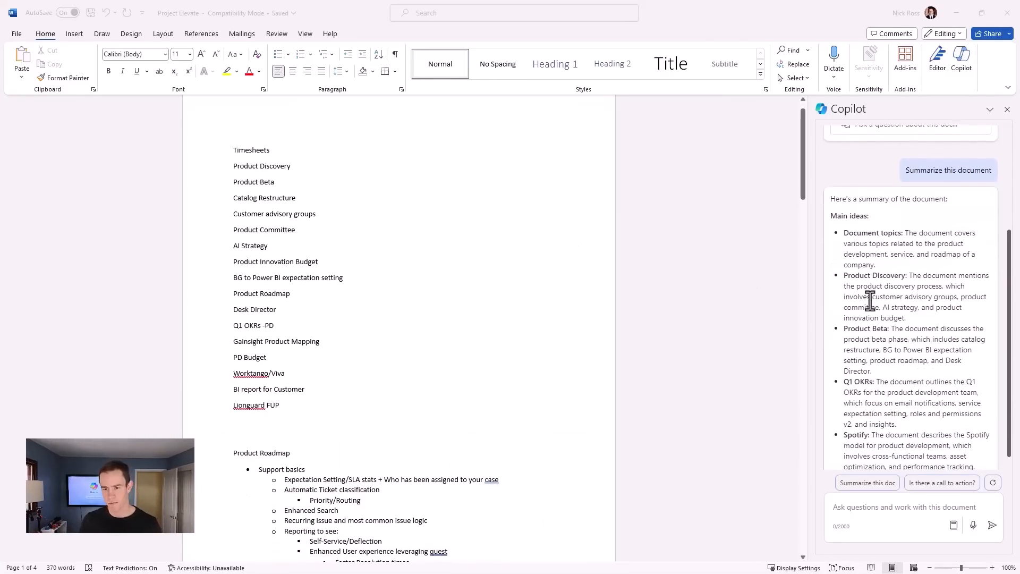
- Scroll to the top of the Project Elevate document for Draft with Copilot
scroll("up", 3)
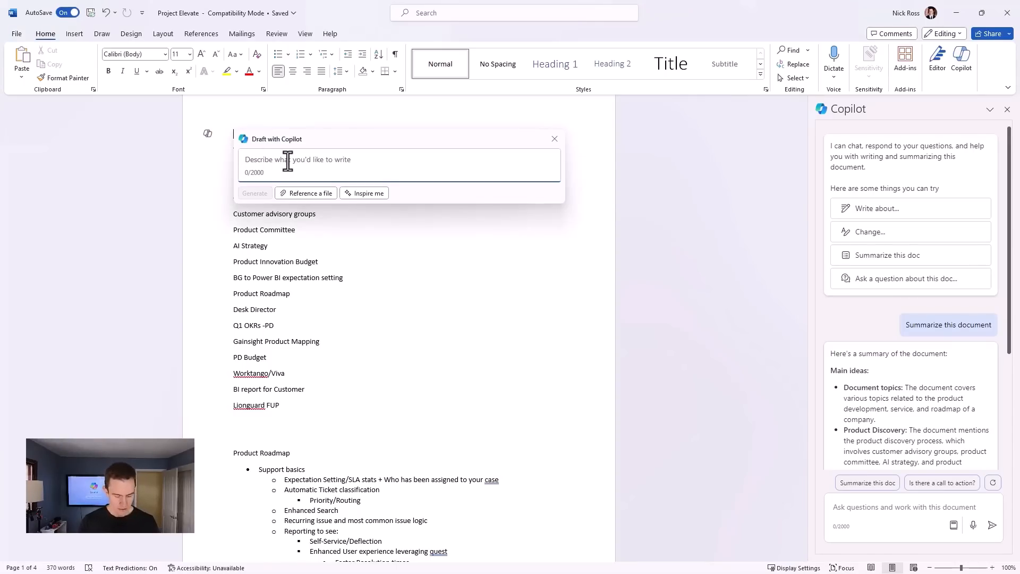
- Generate a draft from 'Write me a bulleted list describing a proposed AI strategy'
type("Write me a")
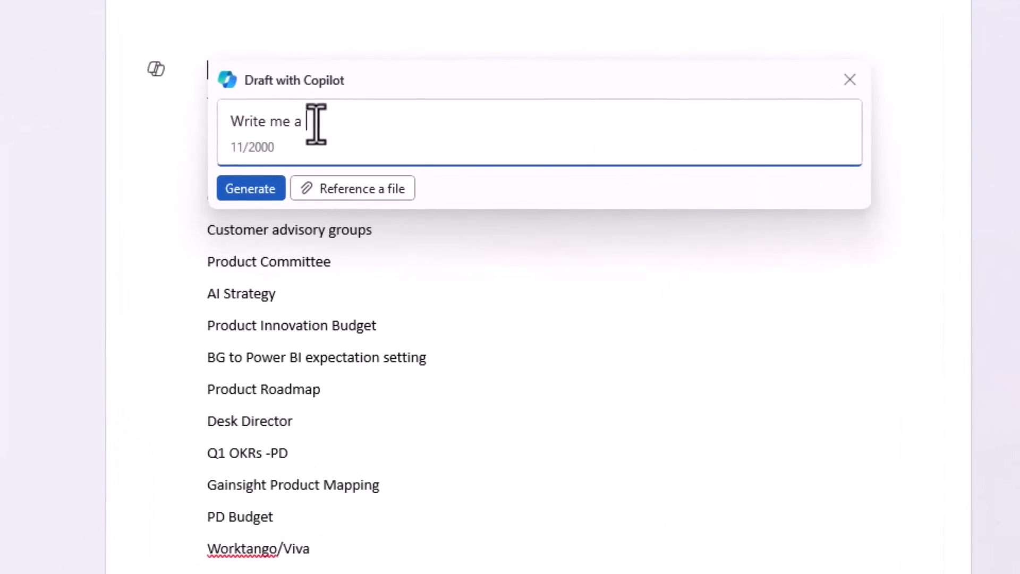
type("bulleted list")
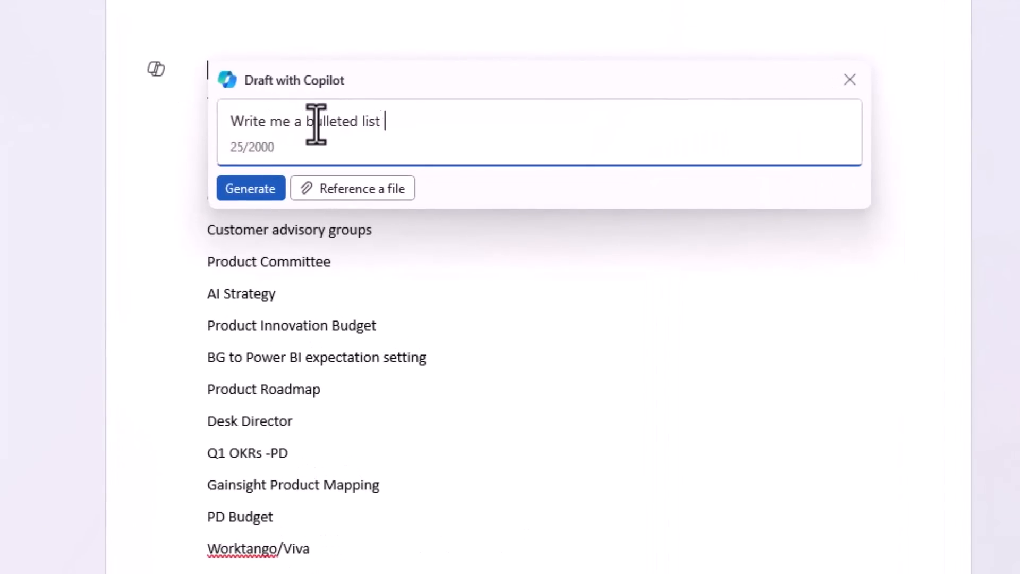
type("describe")
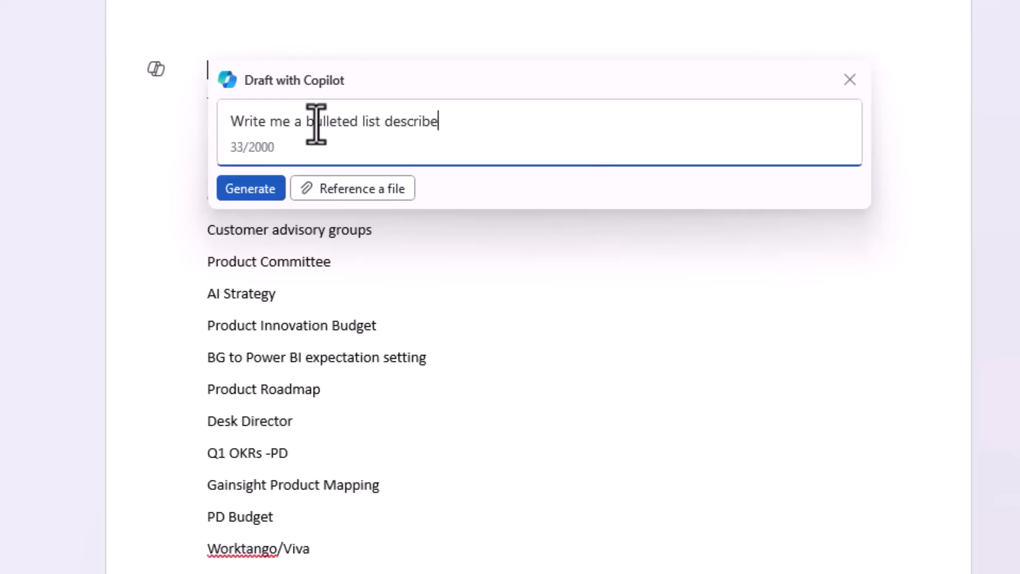
type("ing a propo")
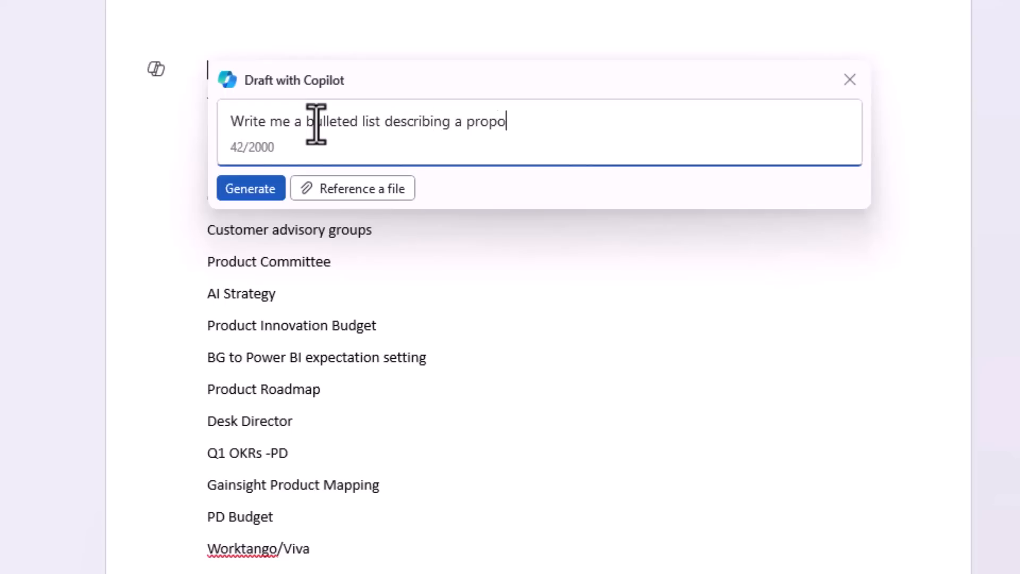
type("sed AI stra")
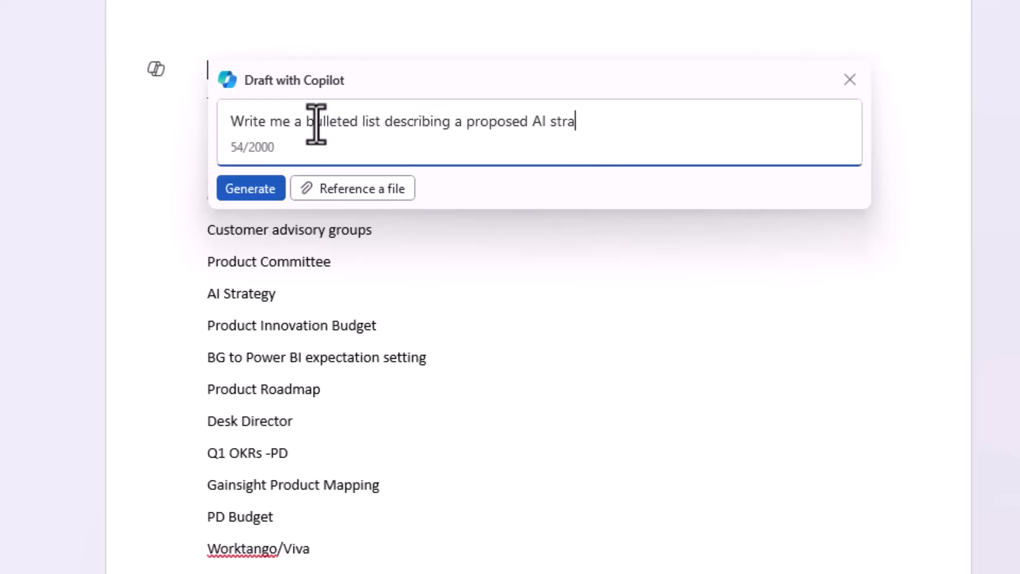
type("tegy")
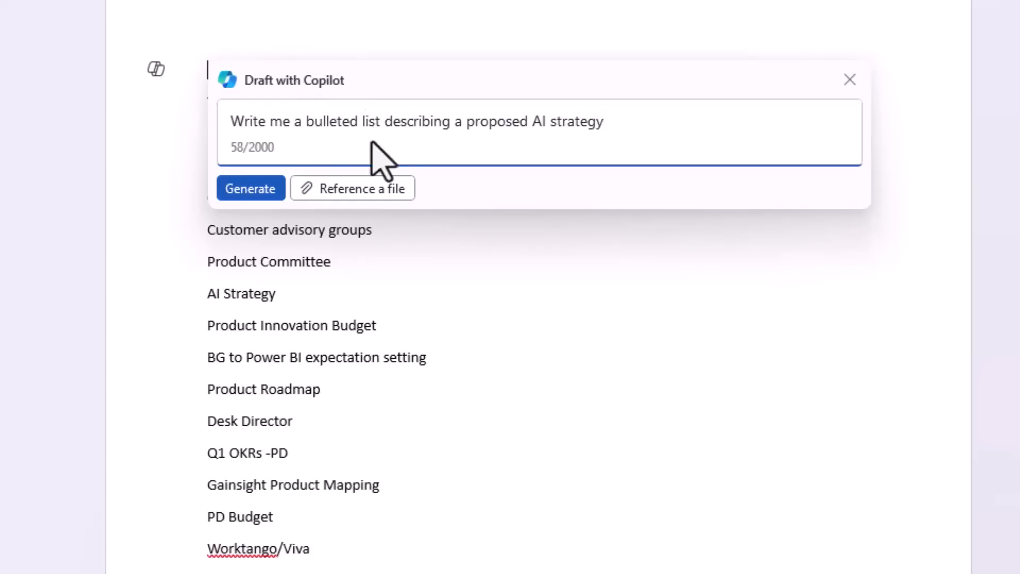
left_click(251, 188)
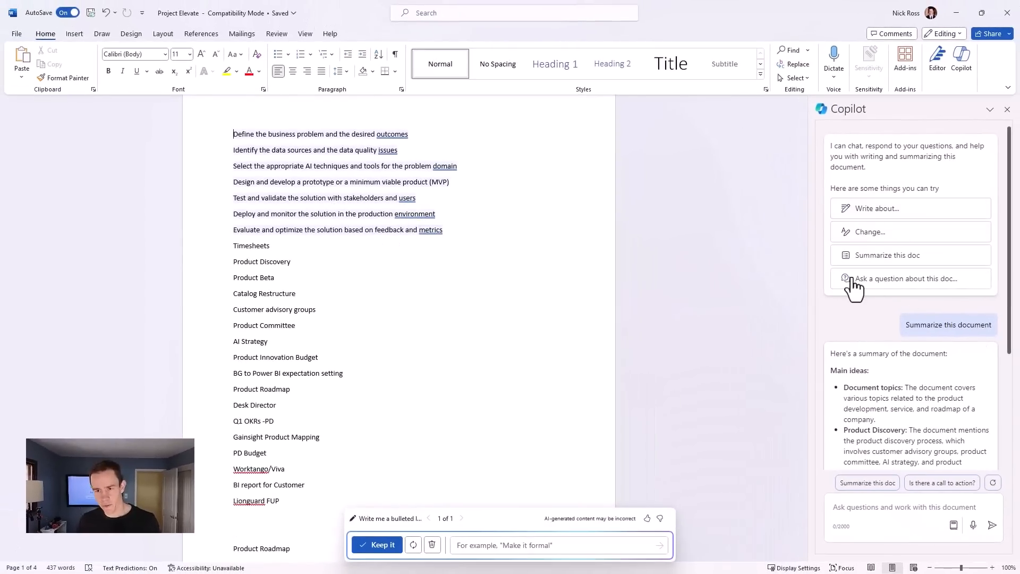
mouse_move(883, 324)
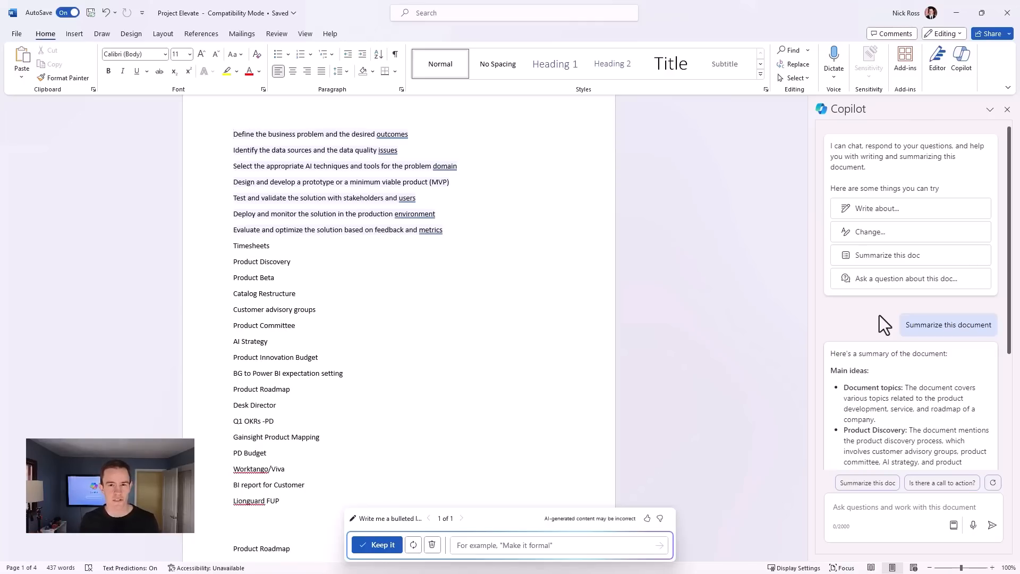
mouse_move(878, 326)
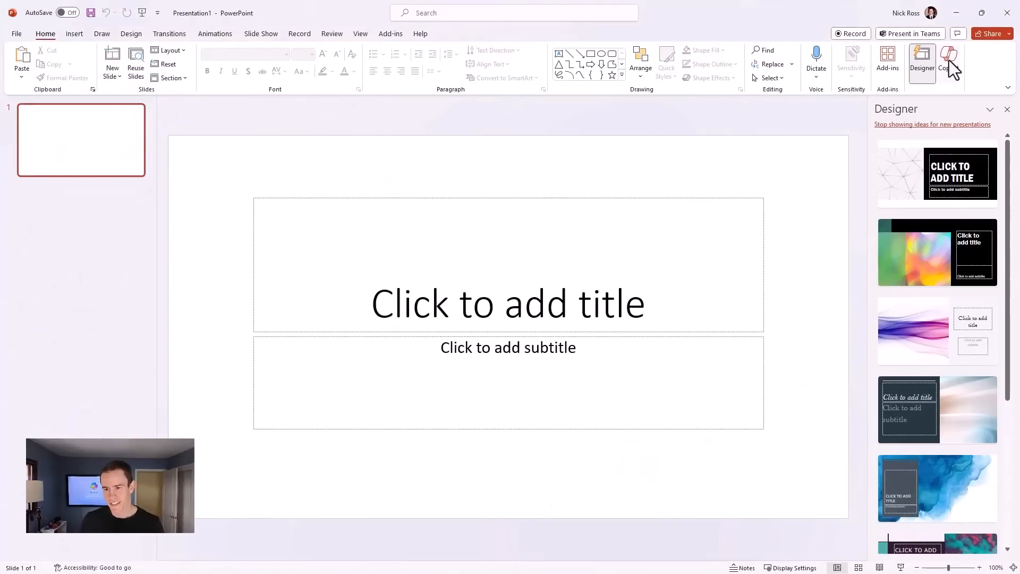
- Ask Copilot to create a presentation on a proposed AI readiness strategy
left_click(949, 59)
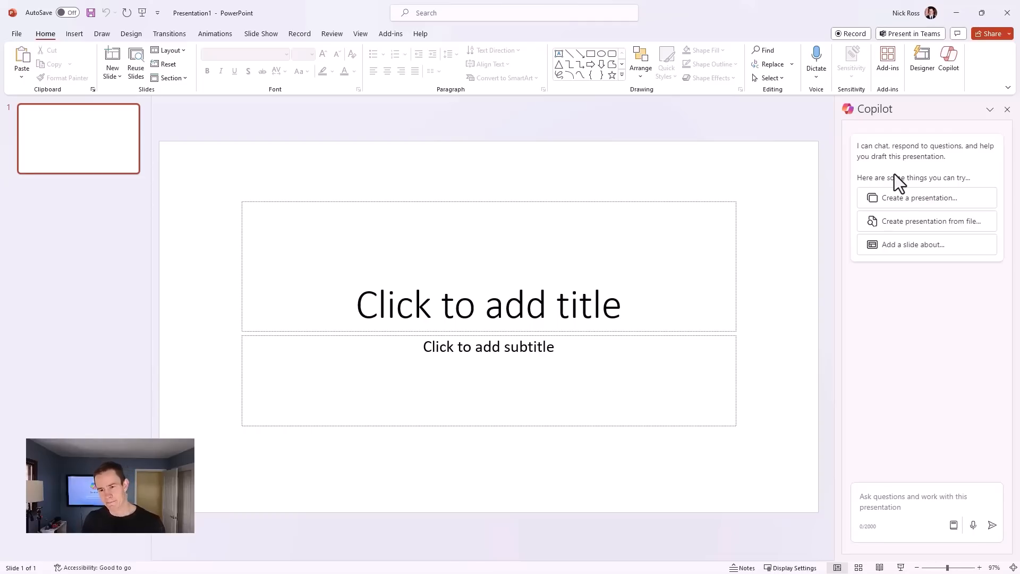
mouse_move(918, 221)
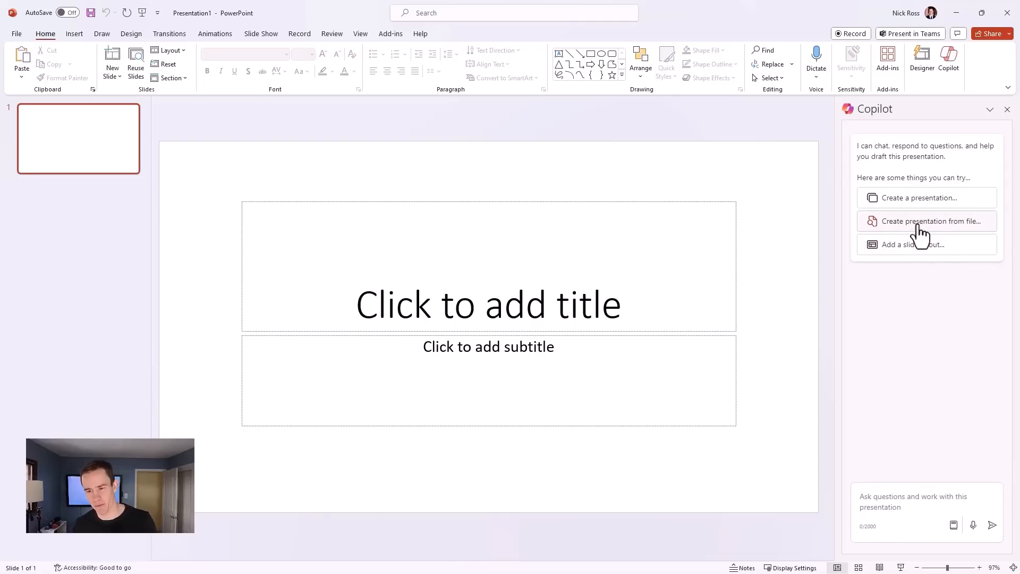
mouse_move(918, 197)
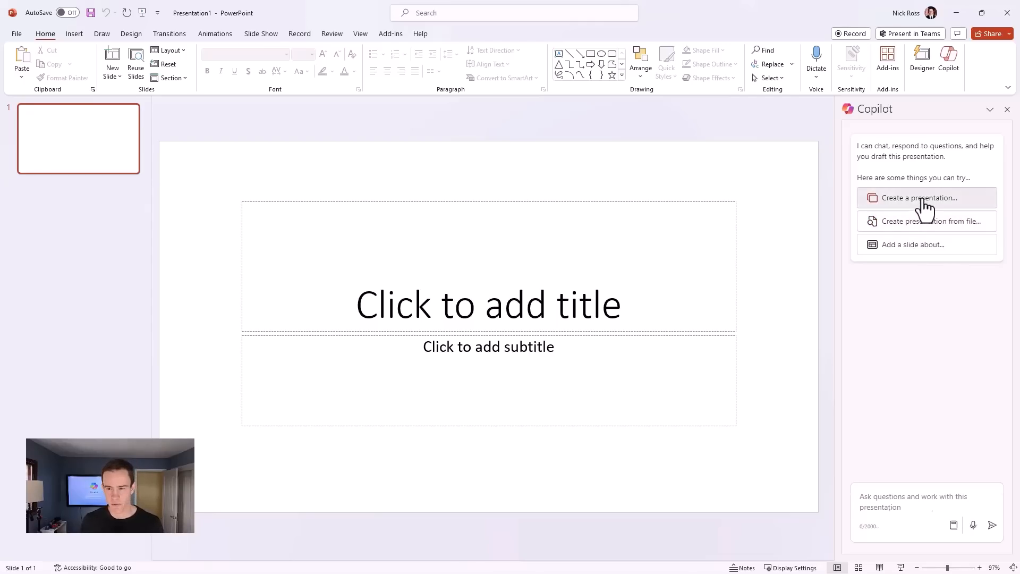
left_click(917, 198)
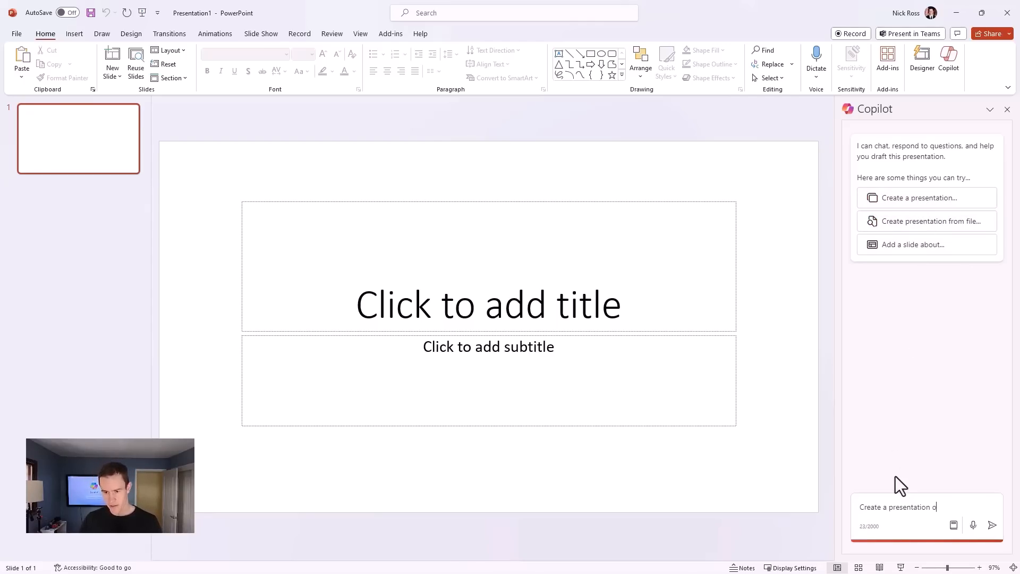
type("n a proposed A")
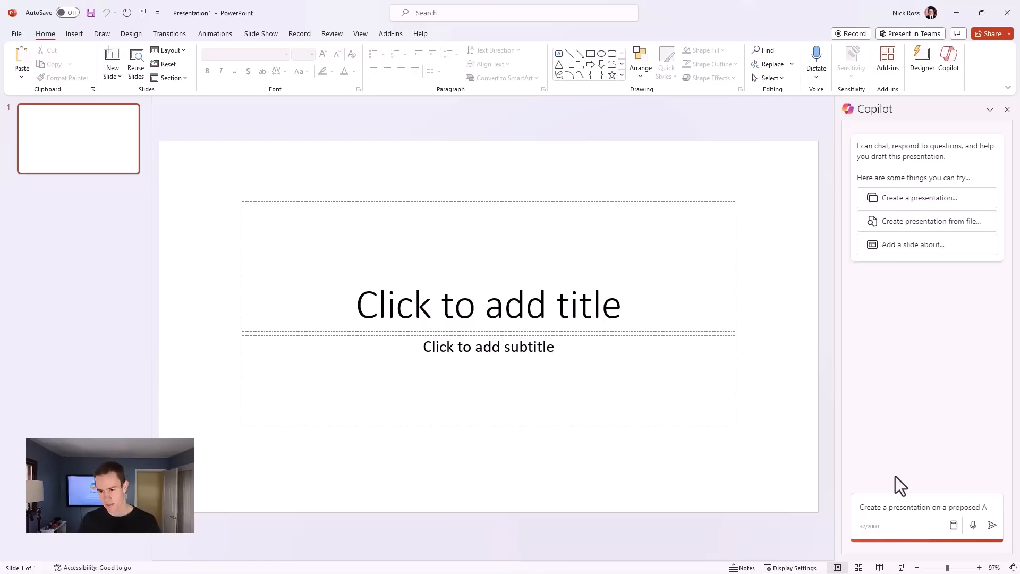
type("readiness")
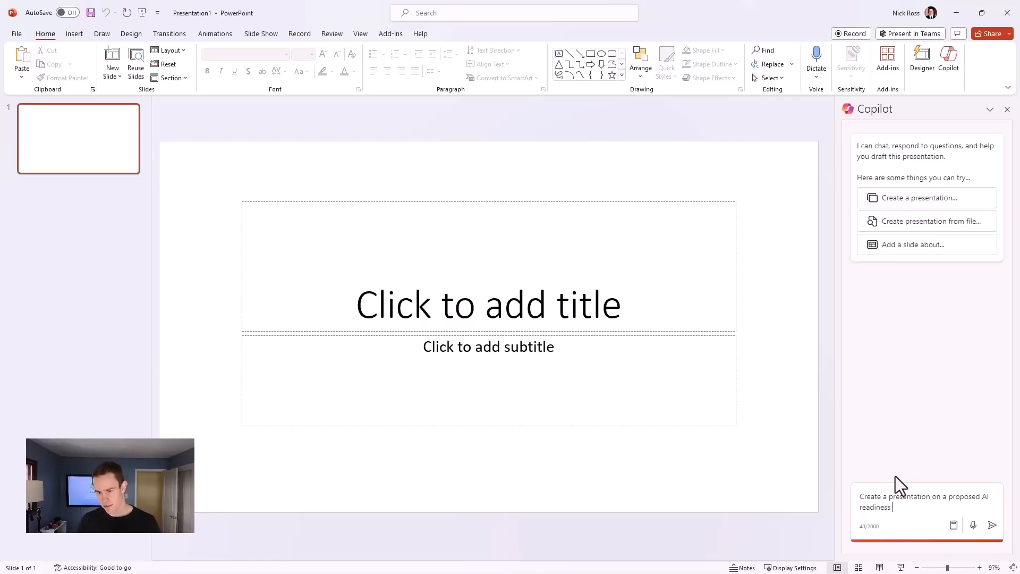
type("strate")
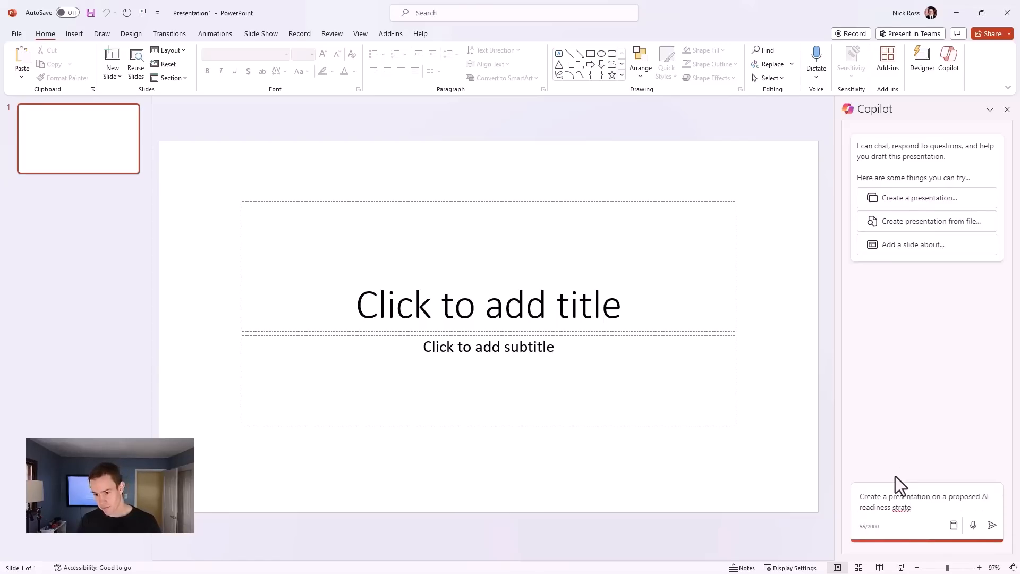
left_click(994, 525)
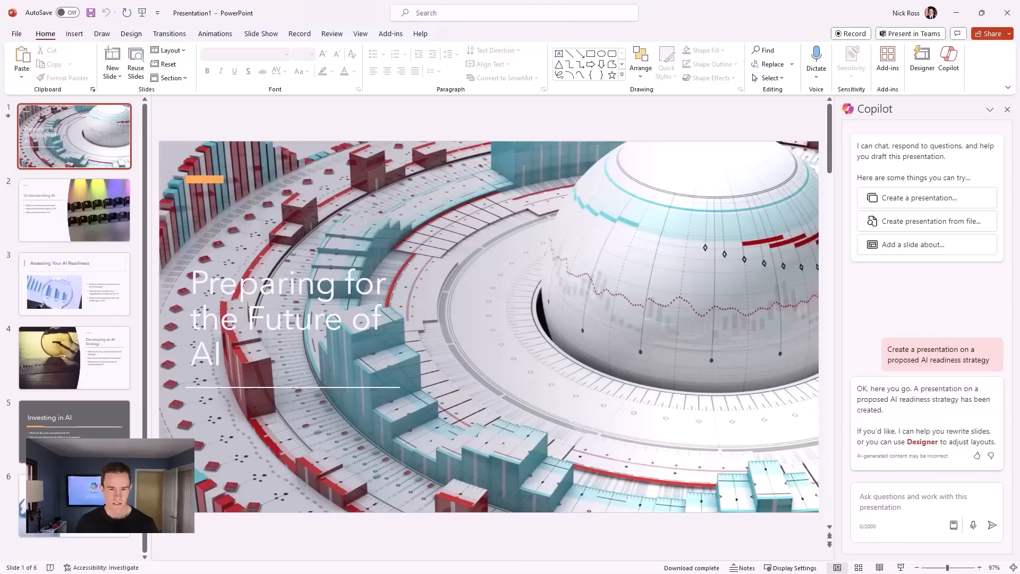
mouse_move(110, 244)
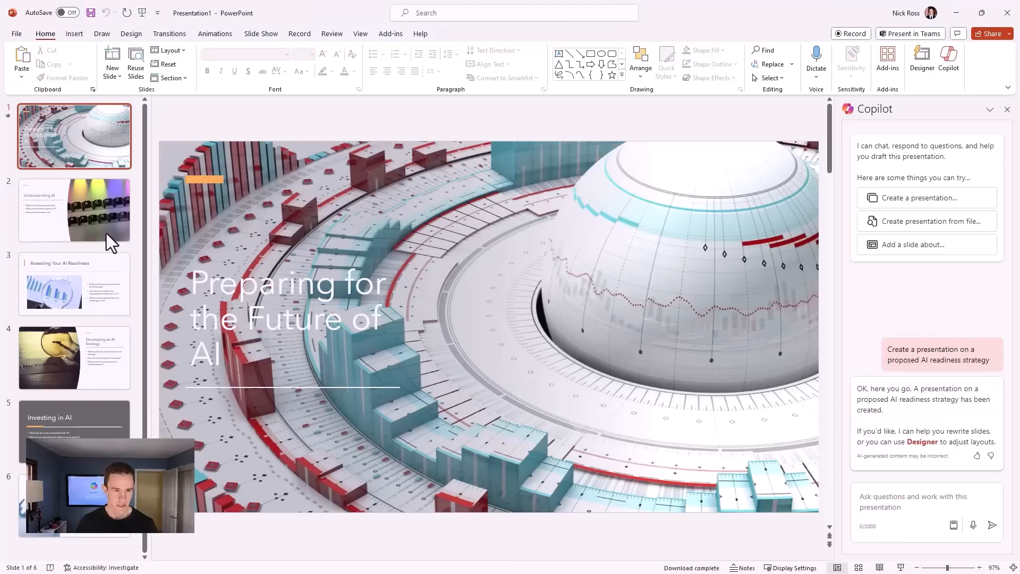
- Review the Understanding AI, Assessing Your AI Readiness and Conclusion slides, then return to the title slide
left_click(74, 210)
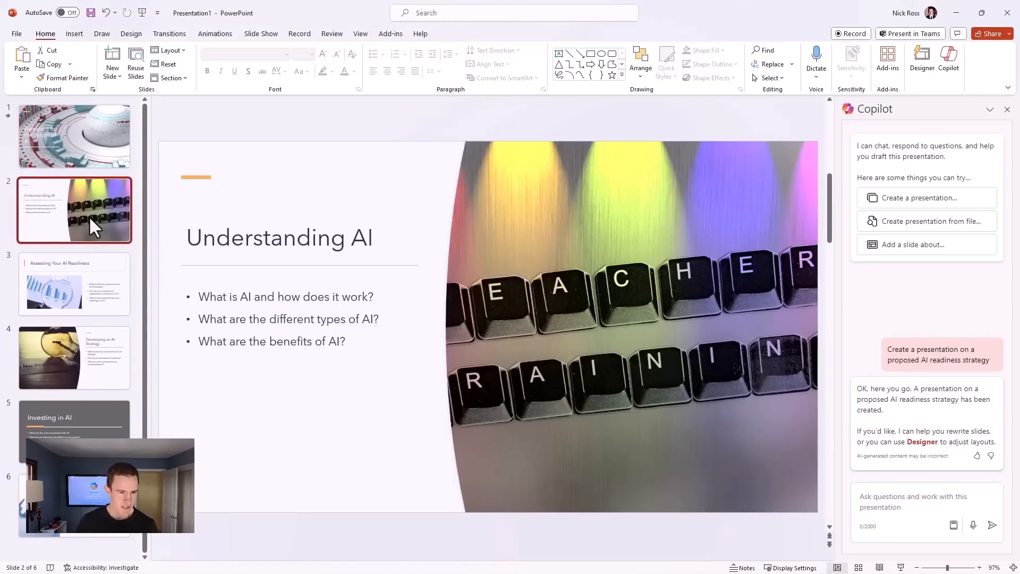
mouse_move(46, 345)
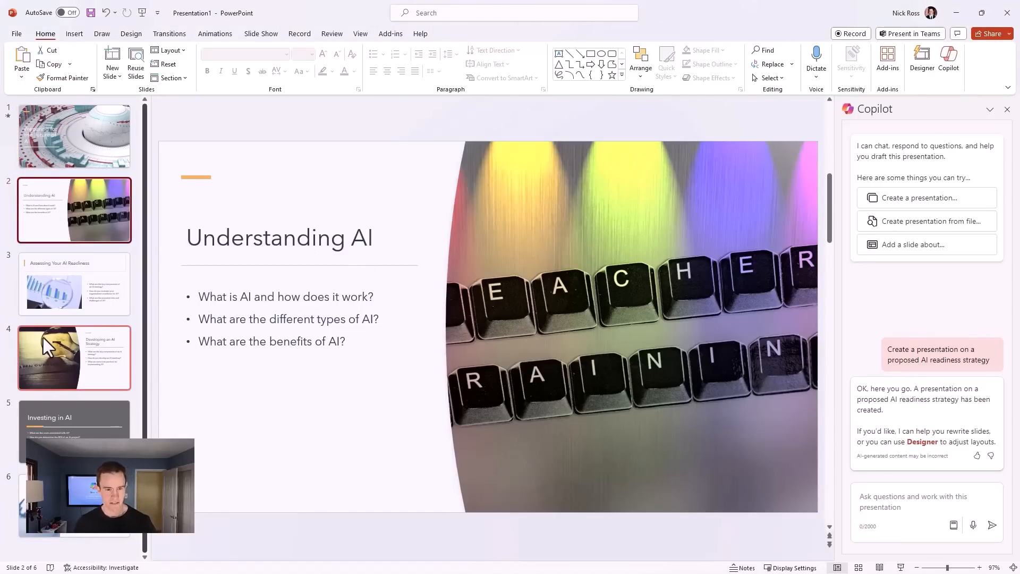
left_click(74, 283)
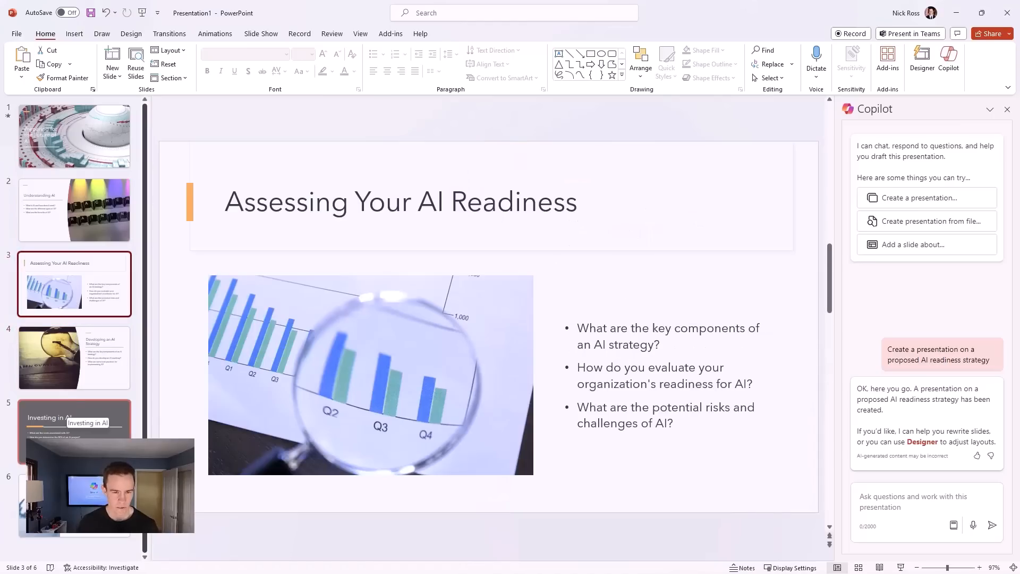
left_click(75, 504)
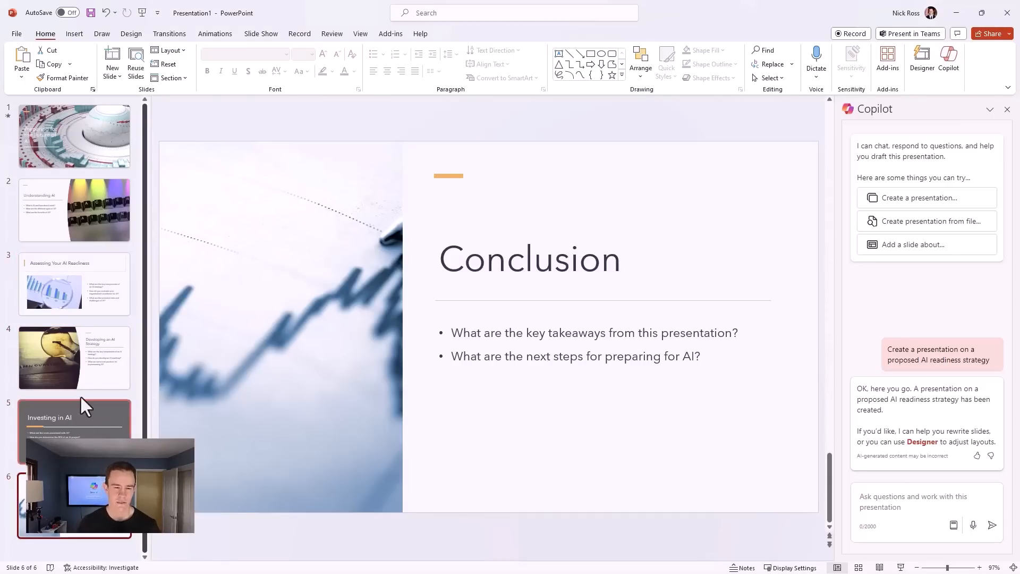
left_click(74, 136)
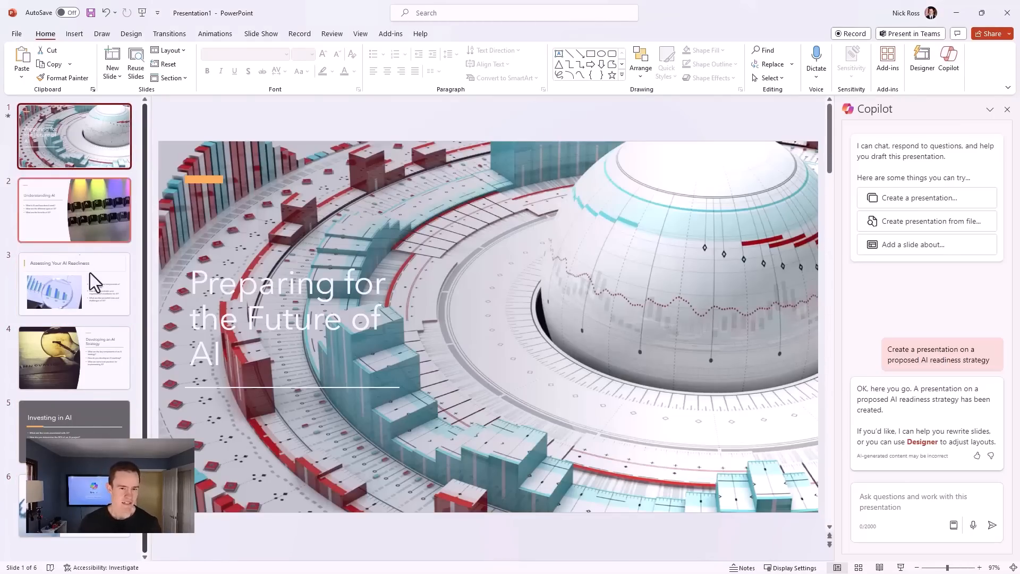
left_click(397, 318)
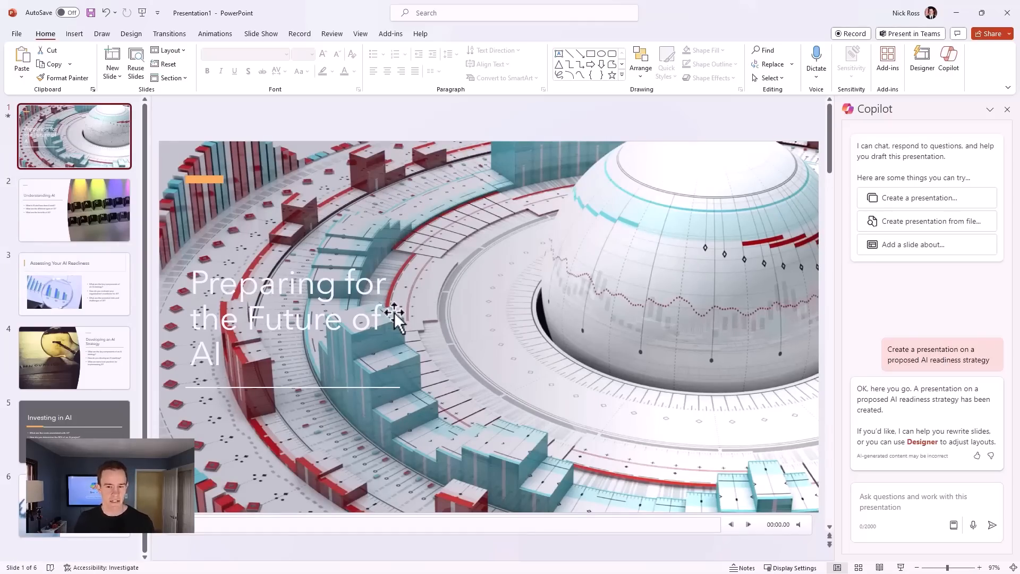
- Send Copilot a 'Create presentation from file' request with the Word document link
left_click(926, 221)
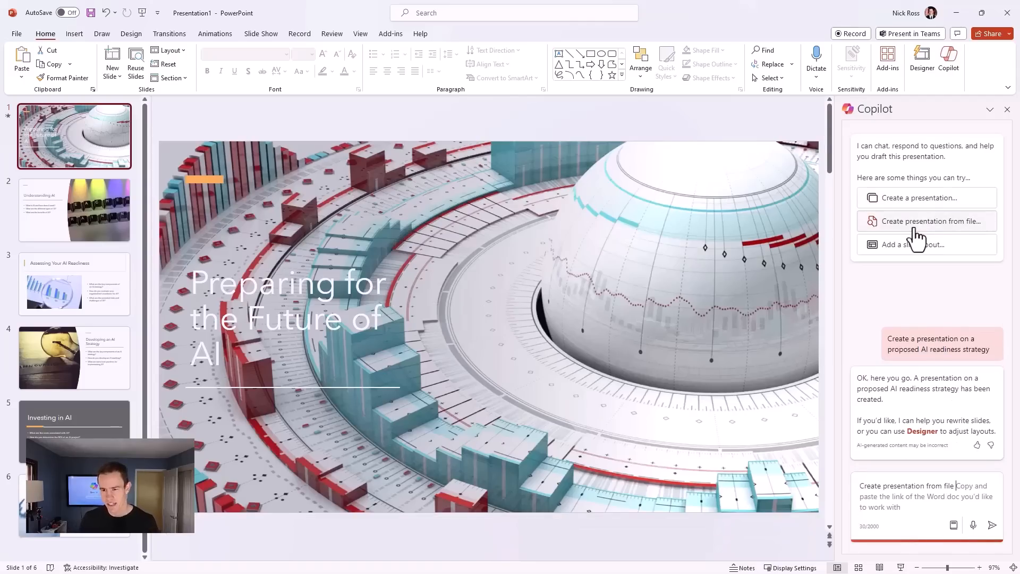
mouse_move(977, 469)
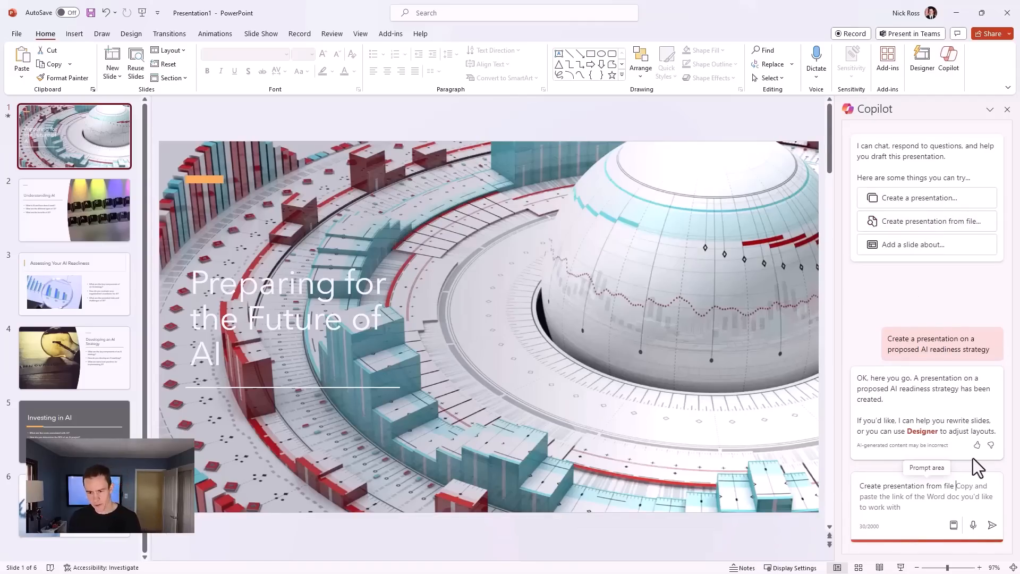
mouse_move(934, 466)
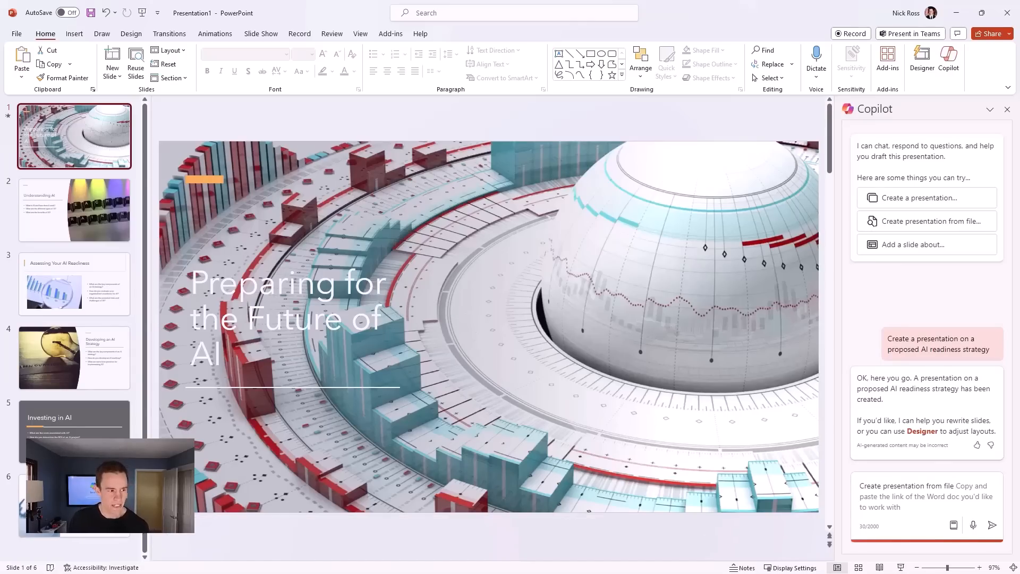
mouse_move(645, 264)
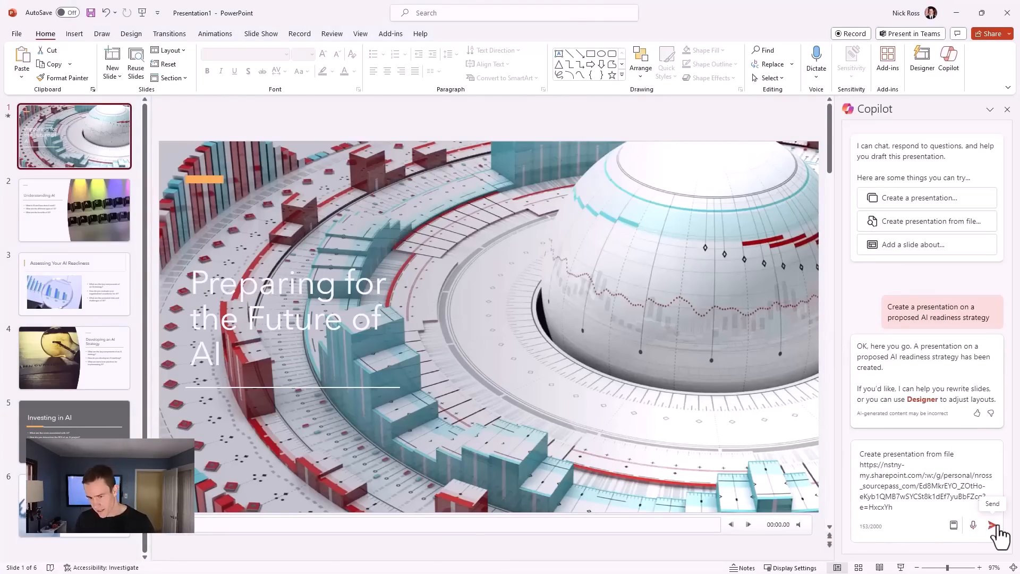
left_click(994, 526)
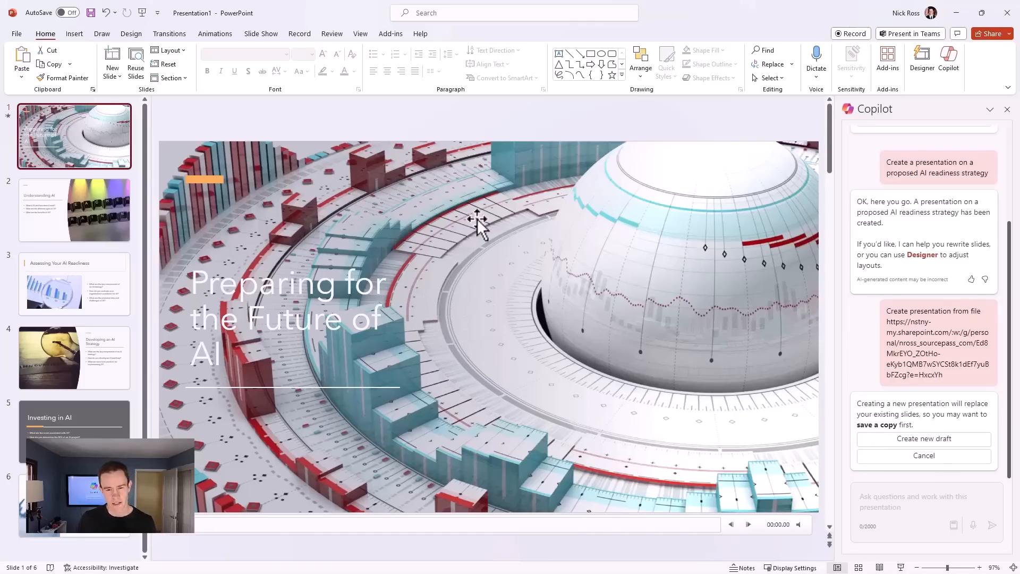
mouse_move(923, 443)
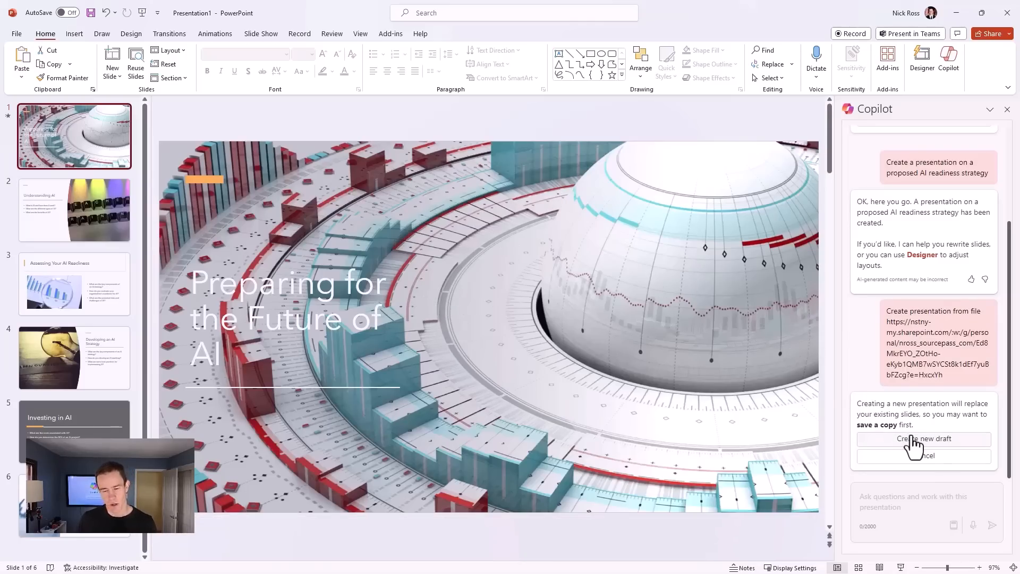
- Confirm 'Create new draft' to replace the existing slides with Copilot's nine-slide deck
left_click(924, 438)
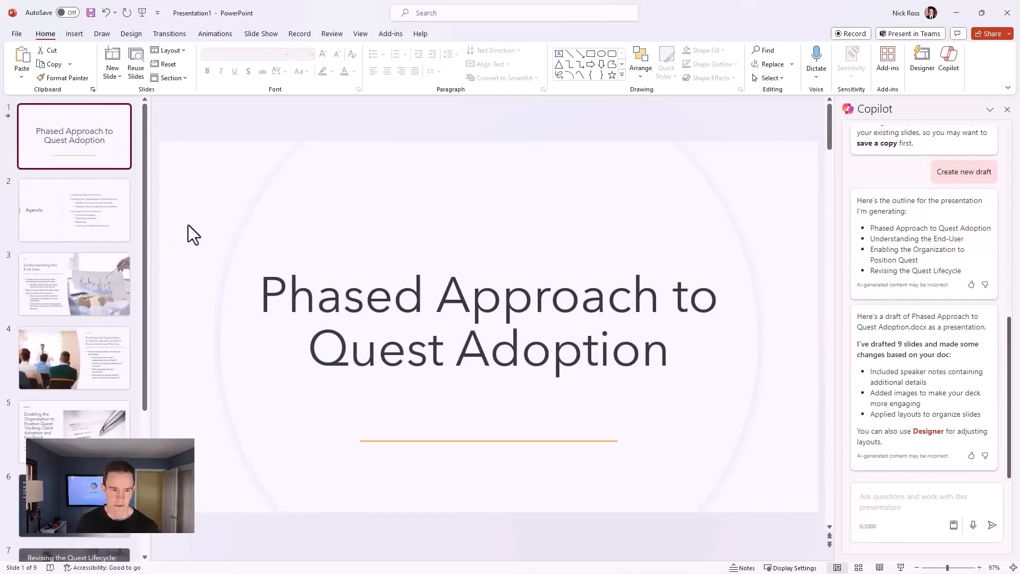
left_click(74, 209)
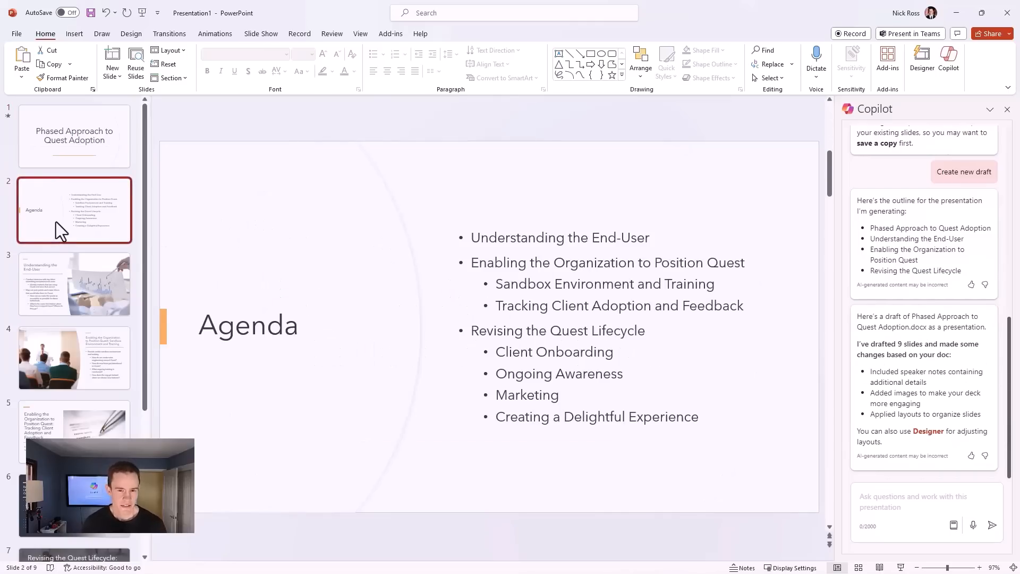
left_click(74, 135)
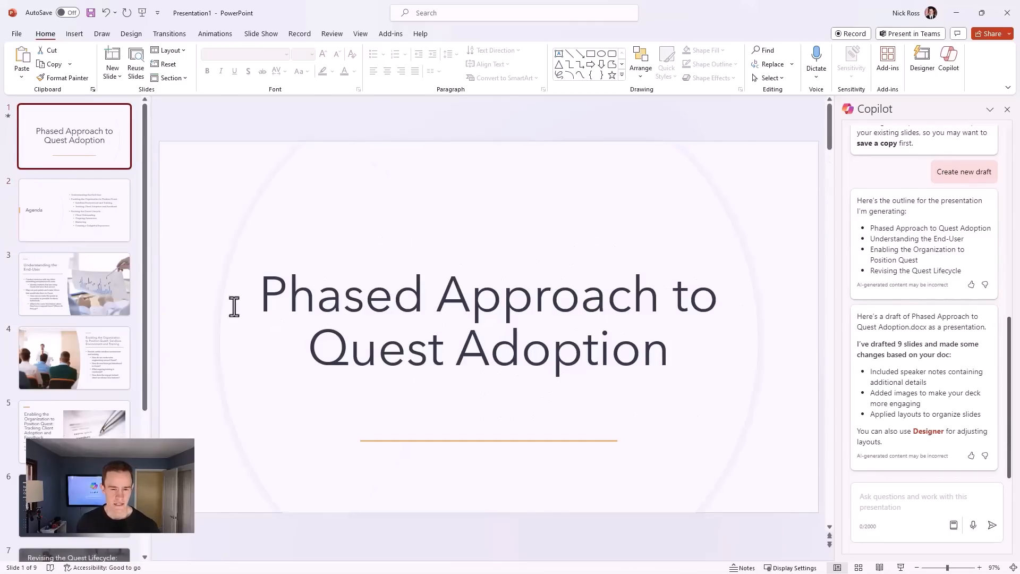
left_click(73, 284)
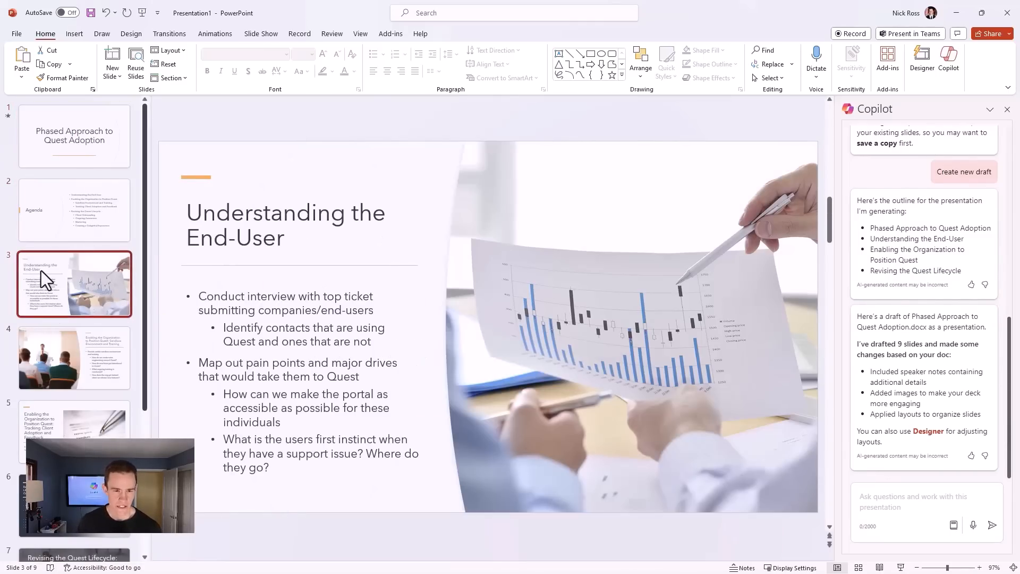
left_click(73, 358)
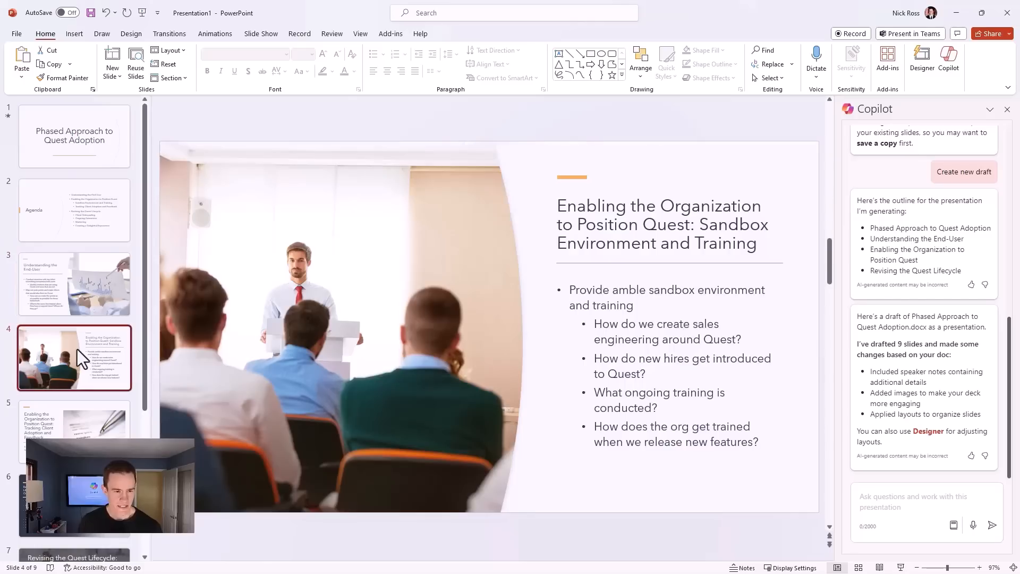
mouse_move(573, 362)
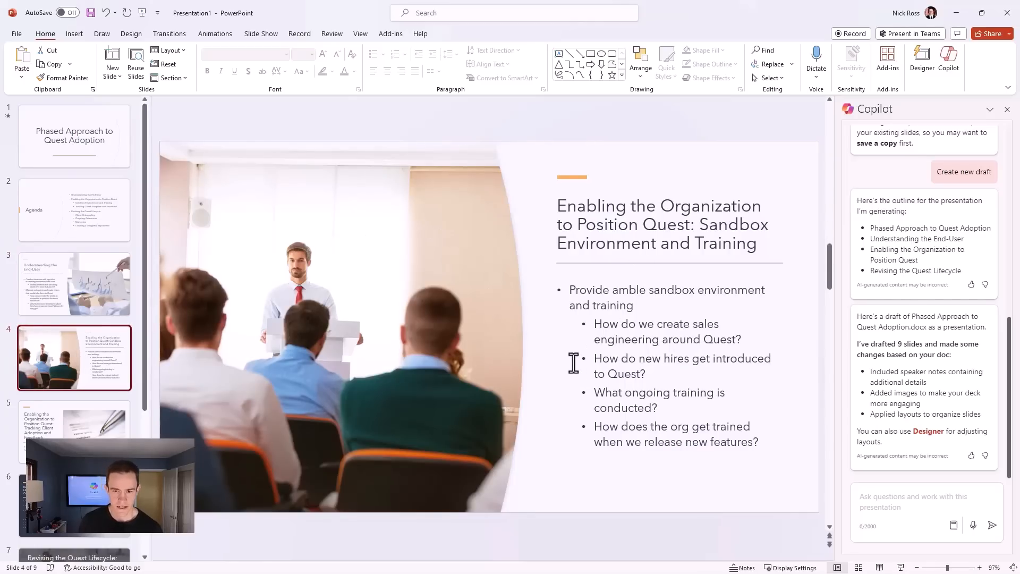
mouse_move(521, 325)
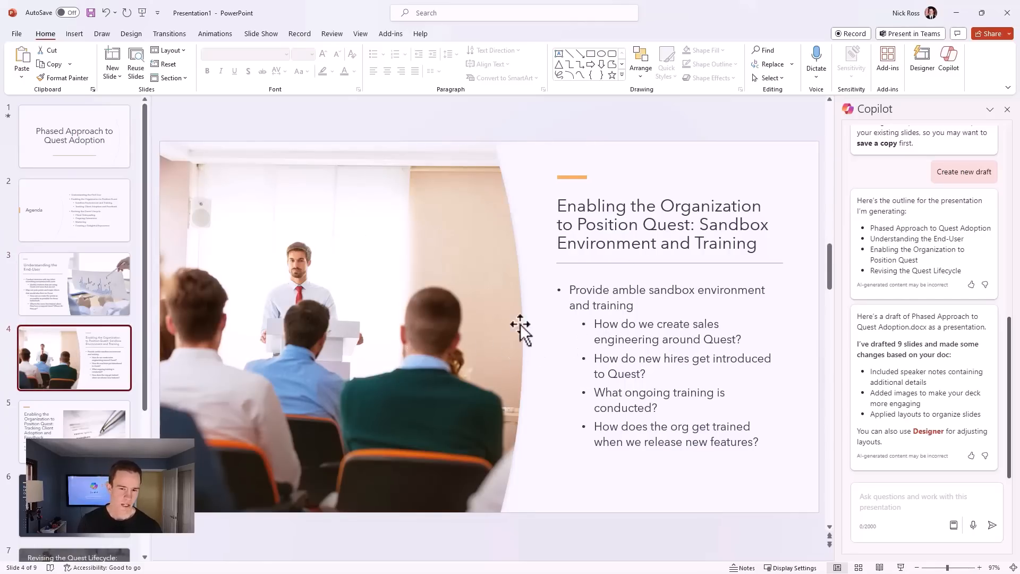
mouse_move(240, 365)
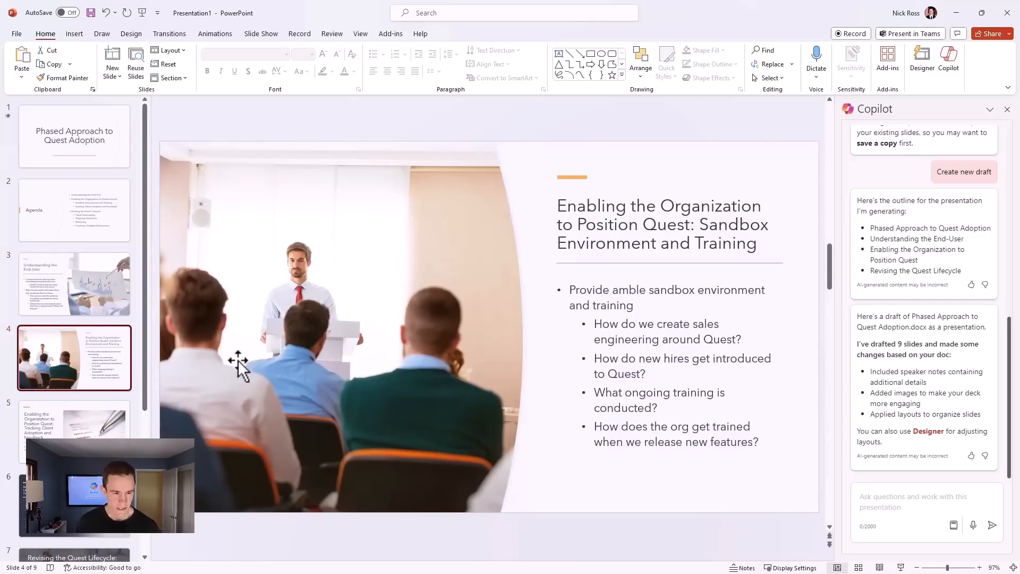
mouse_move(275, 374)
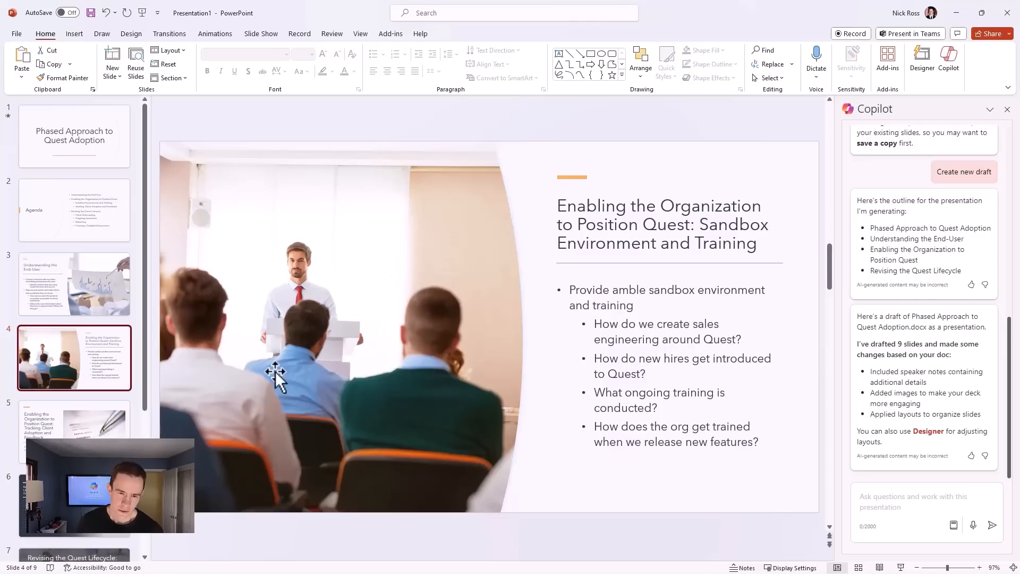
mouse_move(252, 350)
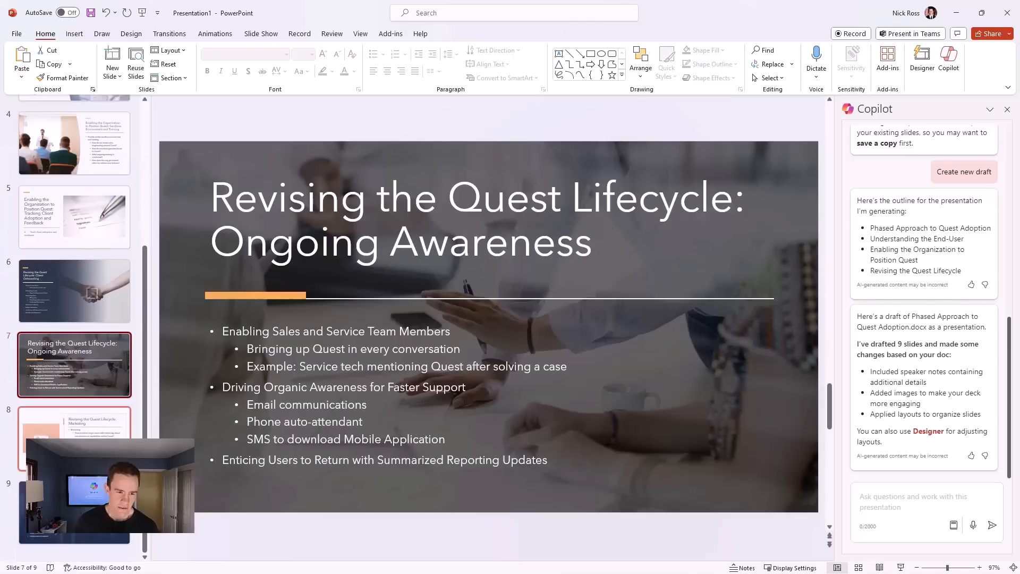
left_click(73, 443)
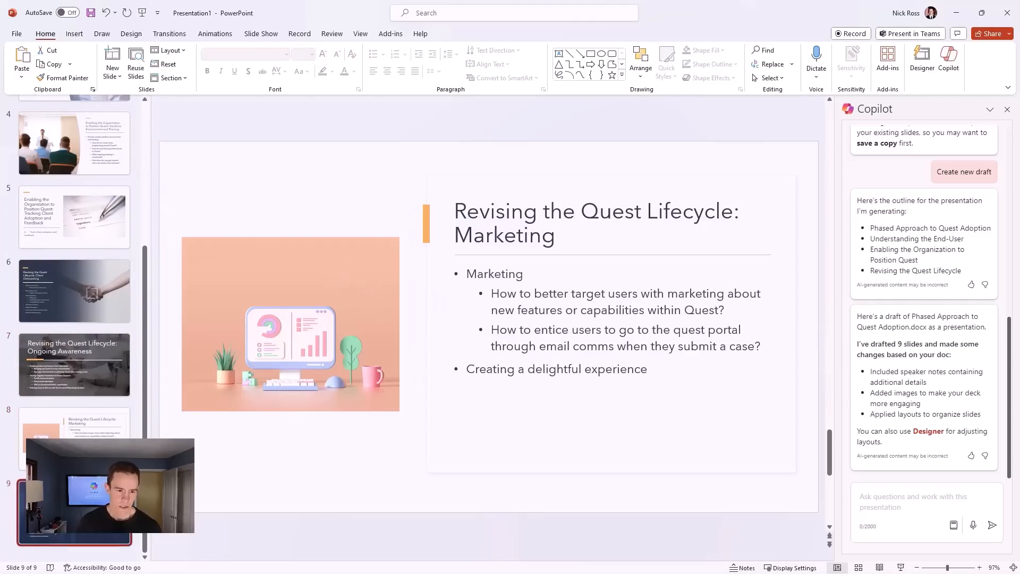
scroll("up", 3)
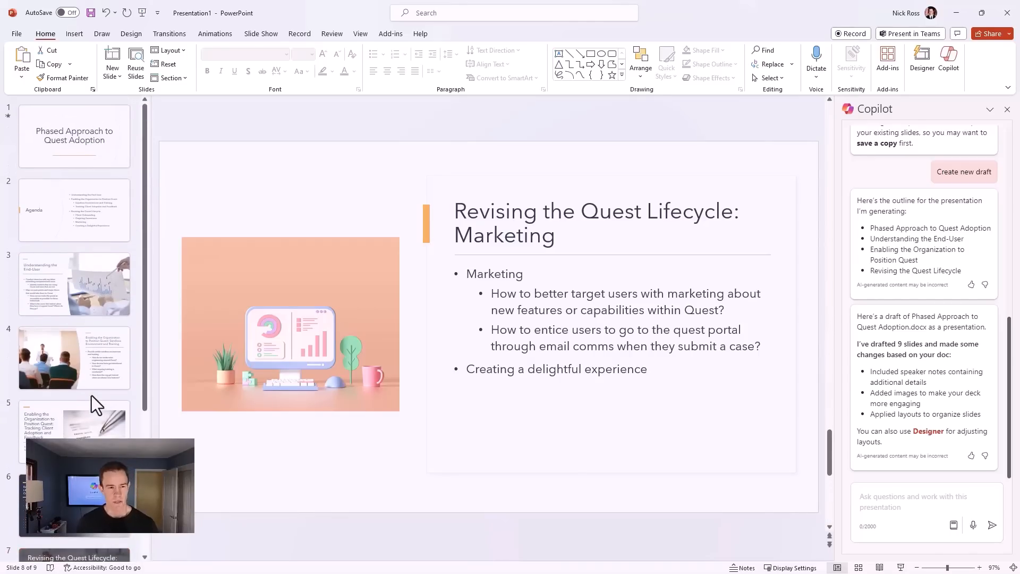
left_click(74, 135)
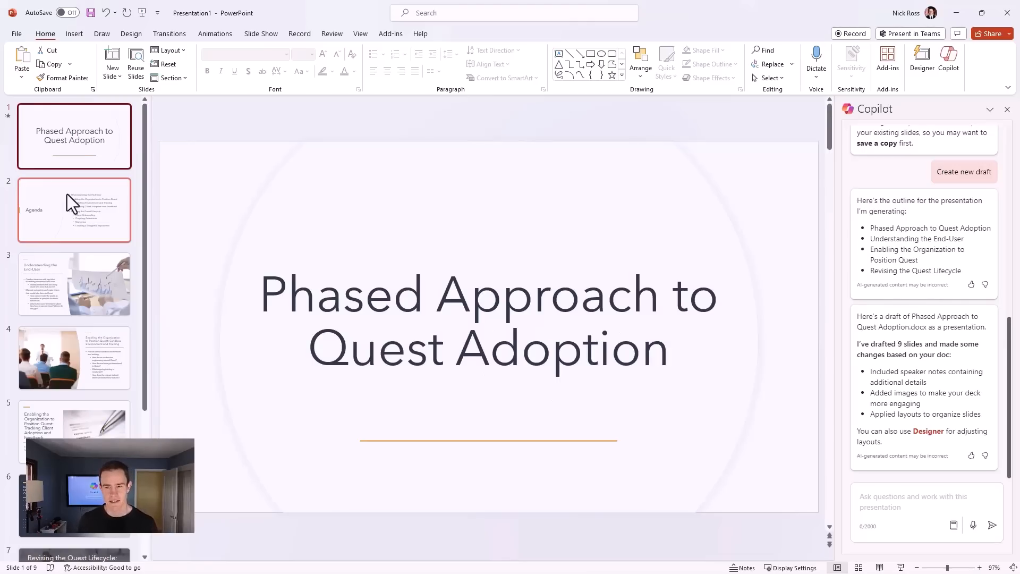
mouse_move(117, 251)
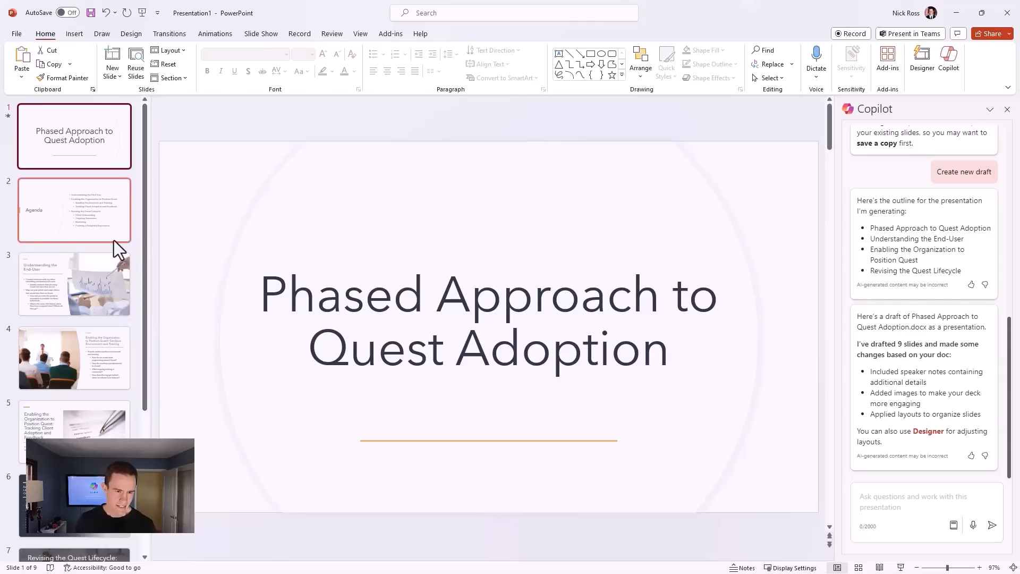
scroll("down", 3)
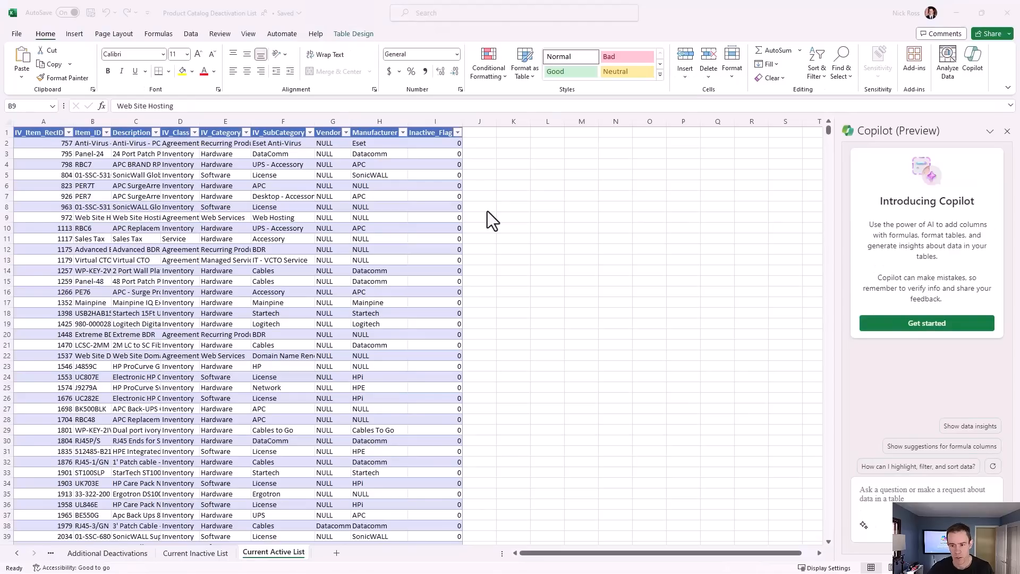
mouse_move(212, 316)
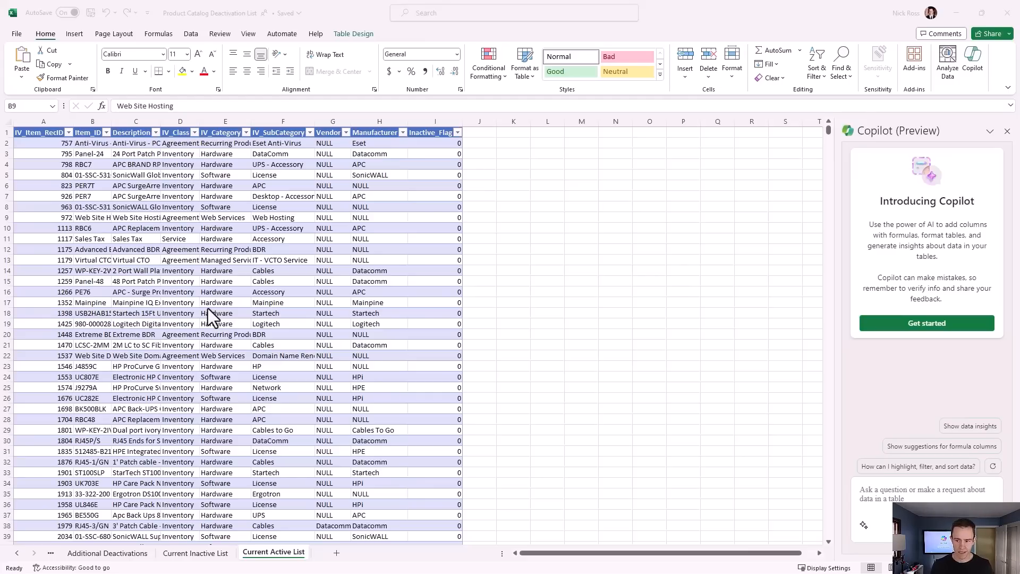
- Select a cell inside the Current Active List product table
left_click(224, 207)
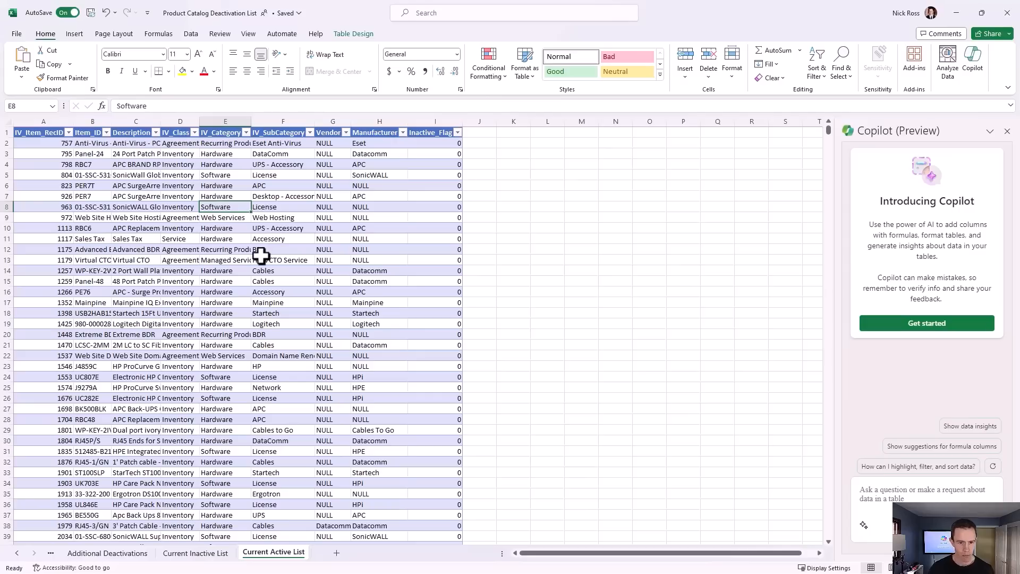
mouse_move(322, 229)
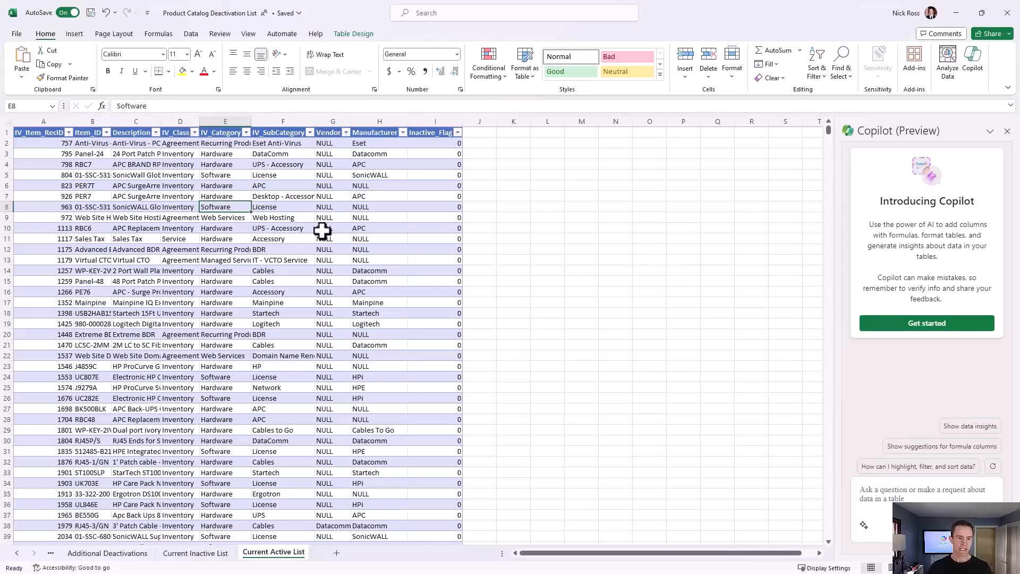
mouse_move(889, 481)
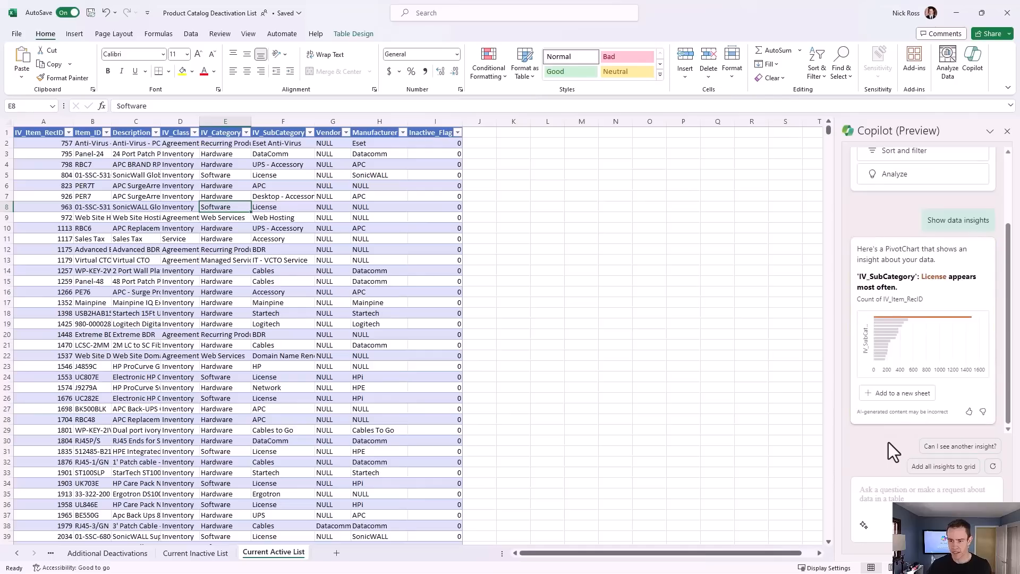
mouse_move(950, 267)
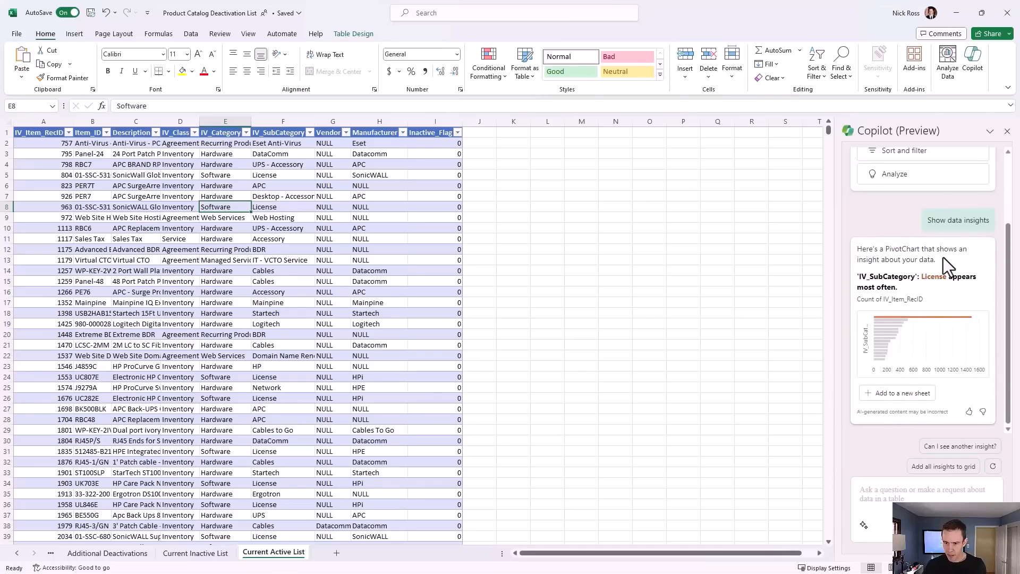
mouse_move(908, 296)
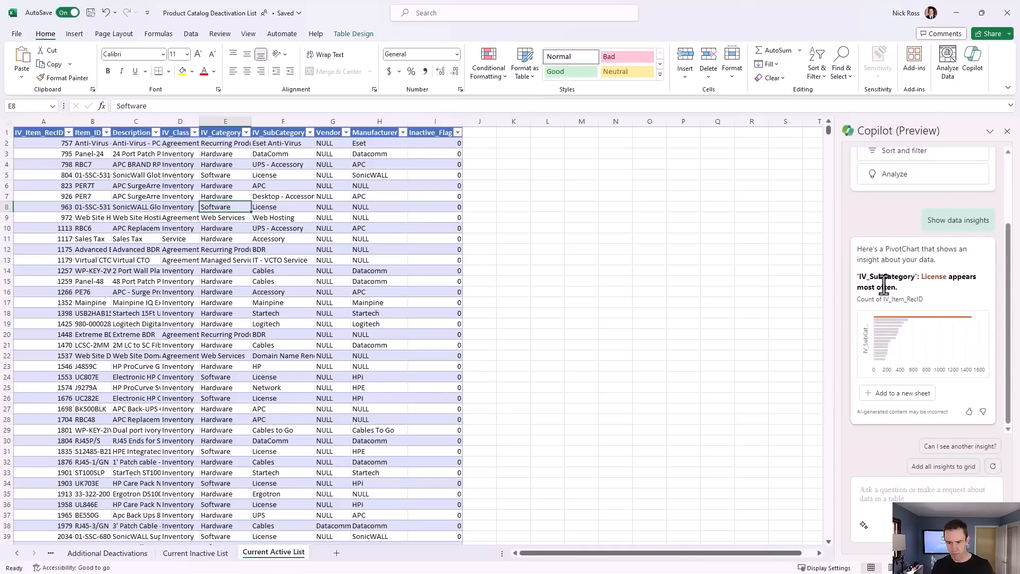
mouse_move(881, 389)
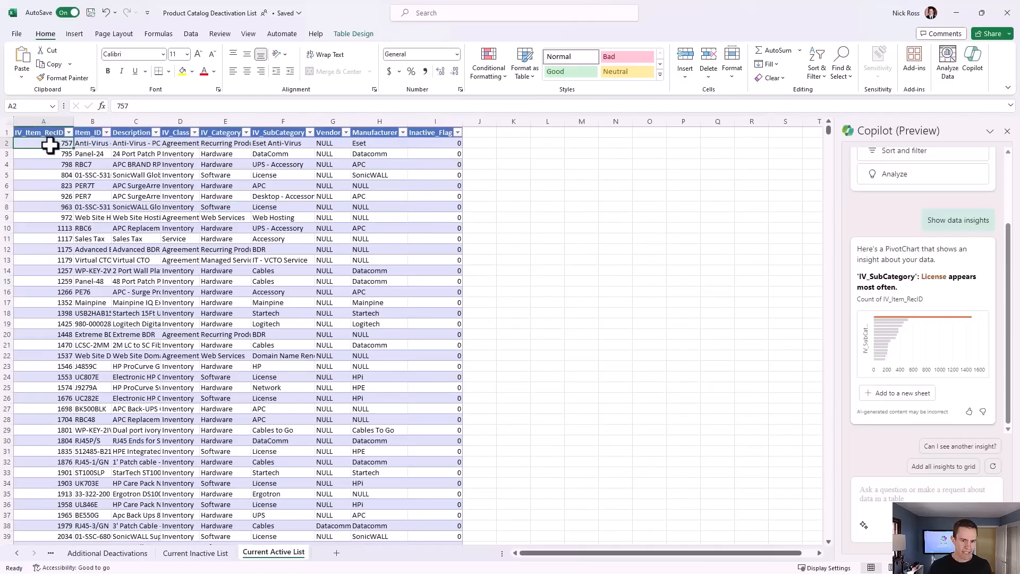
- Add the License-appears-most-often PivotTable and chart to a new Sheet2
left_click(226, 154)
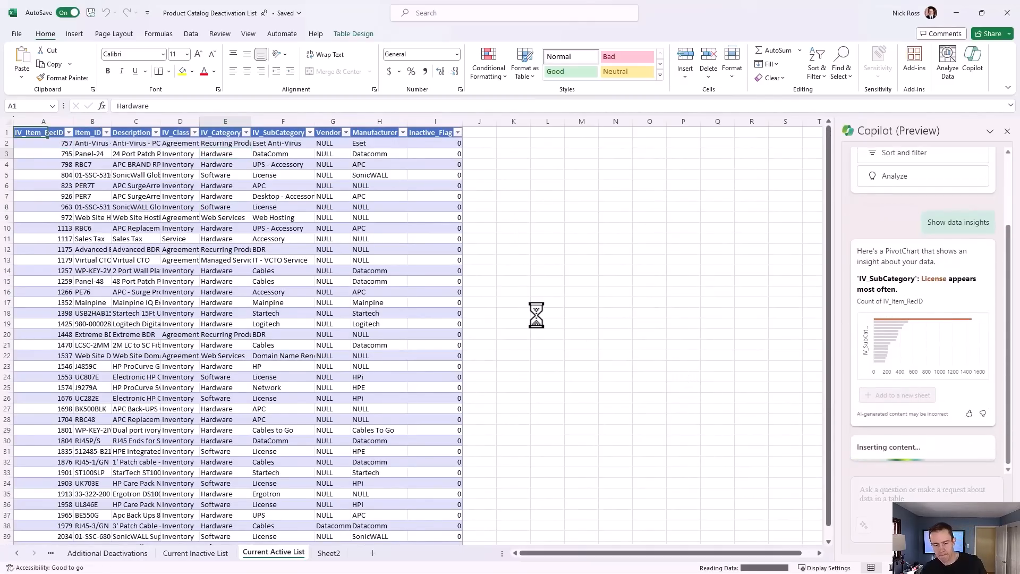
left_click(328, 552)
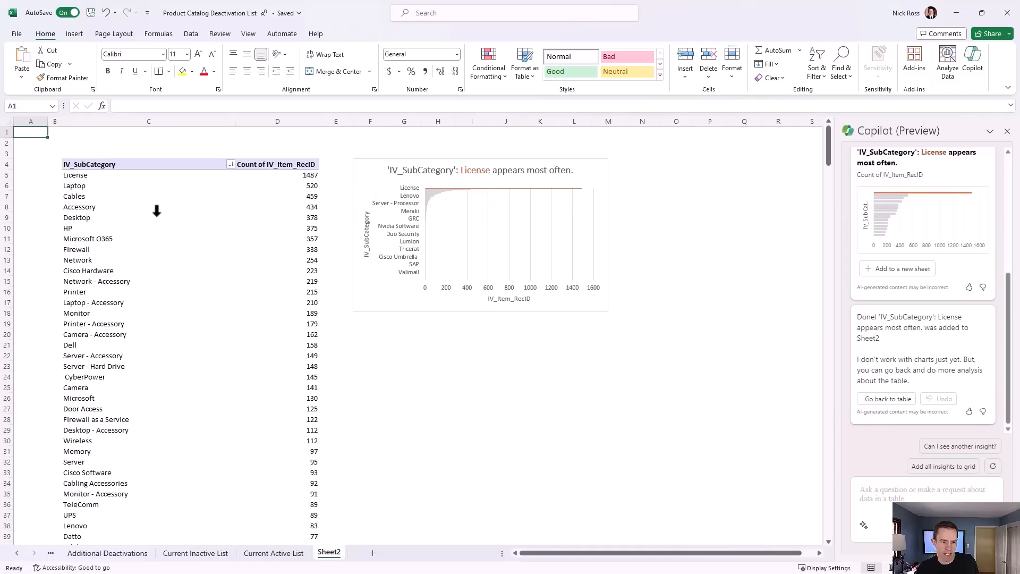
mouse_move(233, 243)
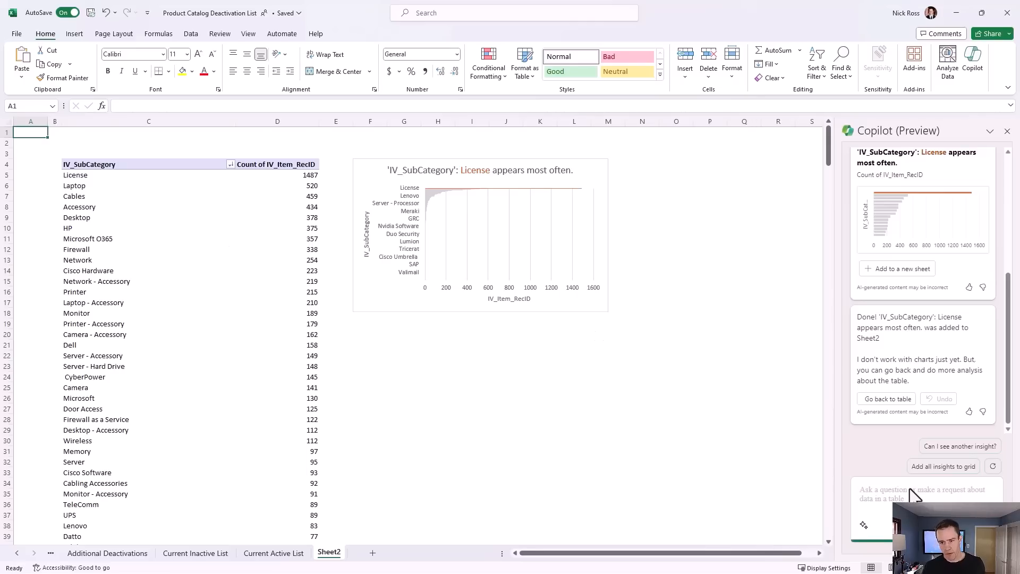
mouse_move(523, 302)
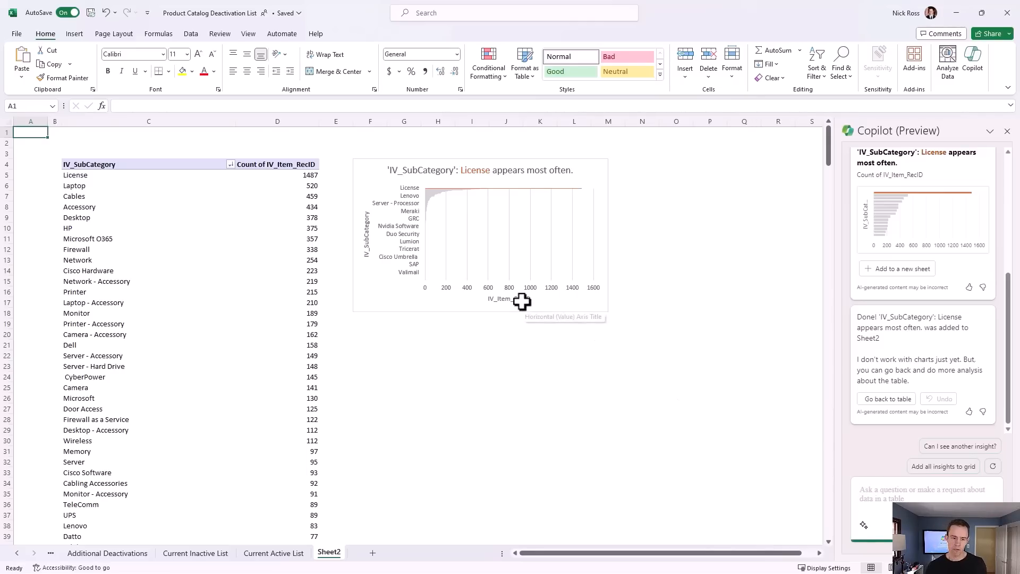
mouse_move(536, 333)
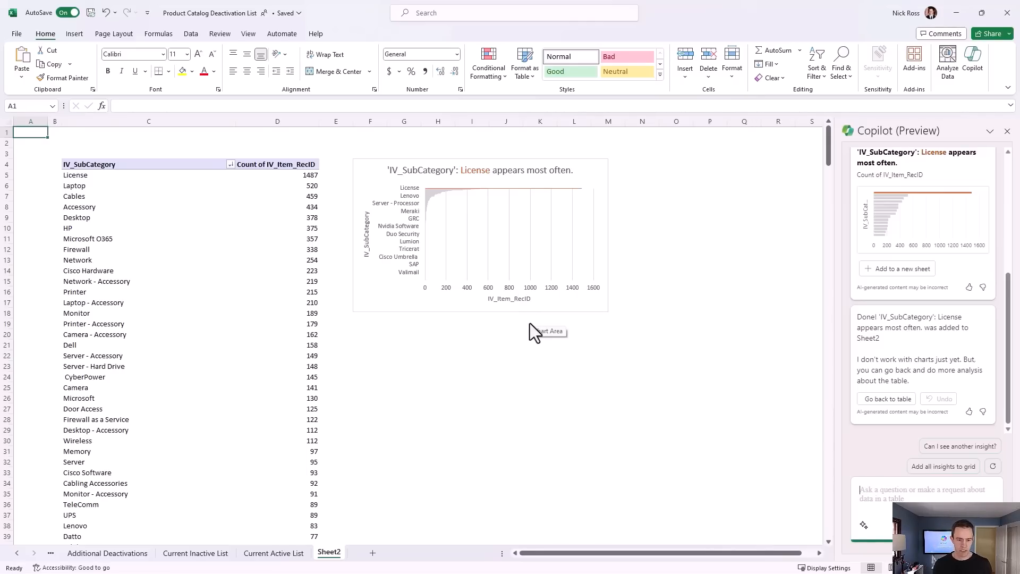